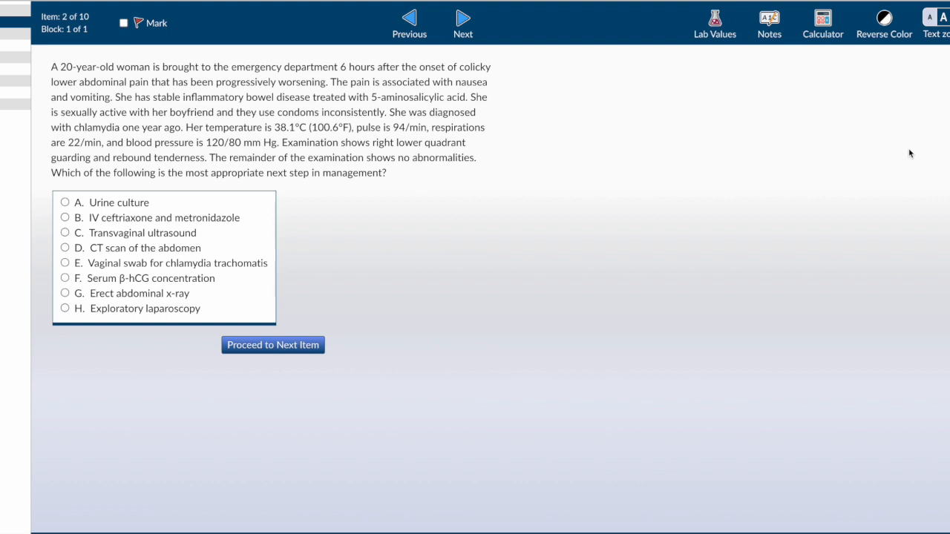
mouse_move(309, 169)
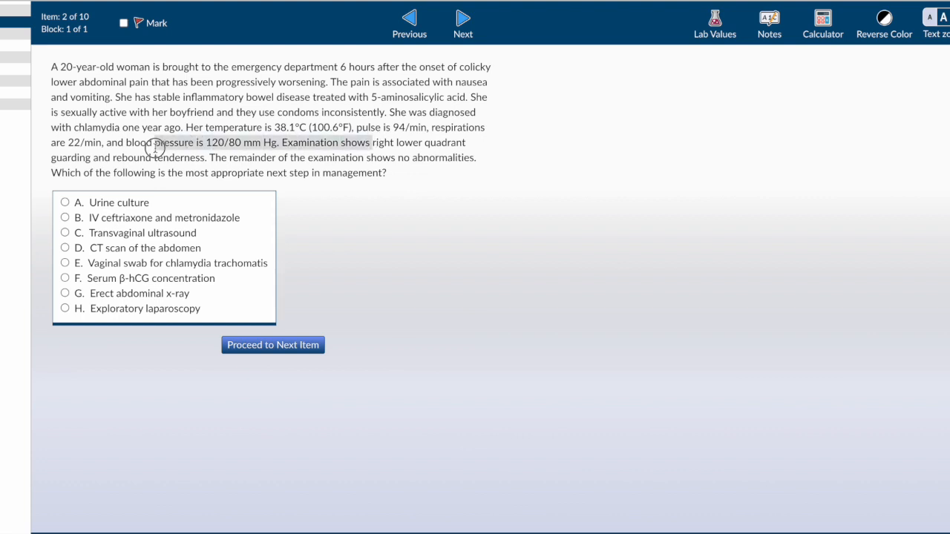
Step: Highlight 'right lower quadrant guarding and rebound tenderness' and 'next step in management' in question 2's vignette
left_click_drag(368, 142, 207, 157)
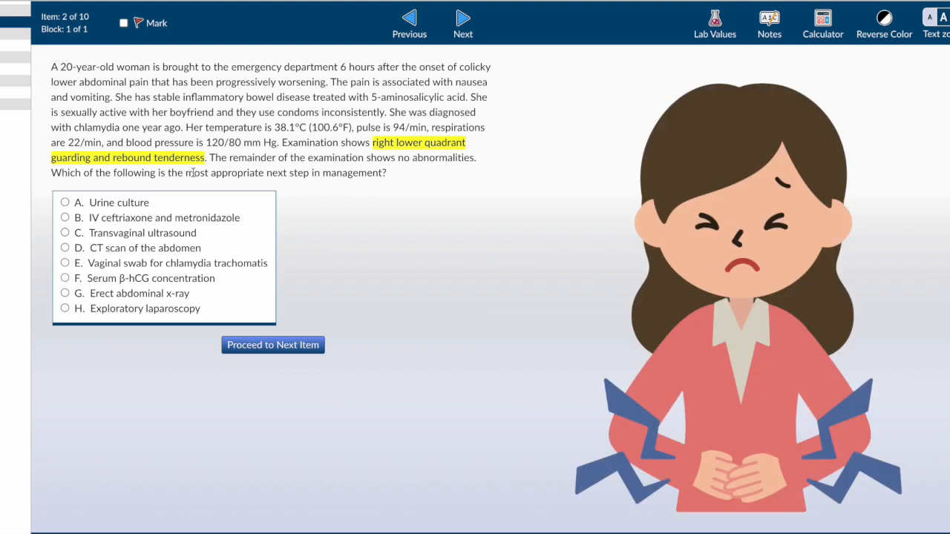
left_click_drag(266, 173, 380, 175)
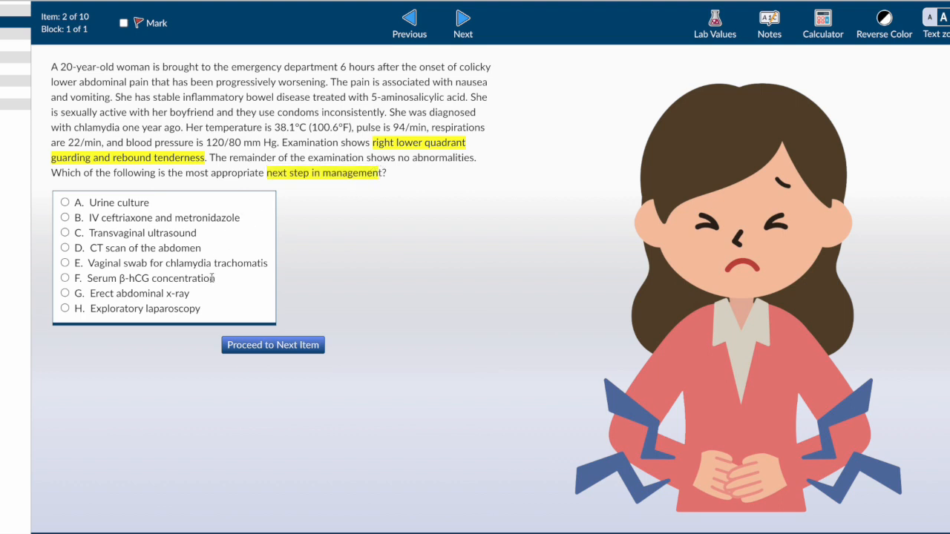
mouse_move(109, 199)
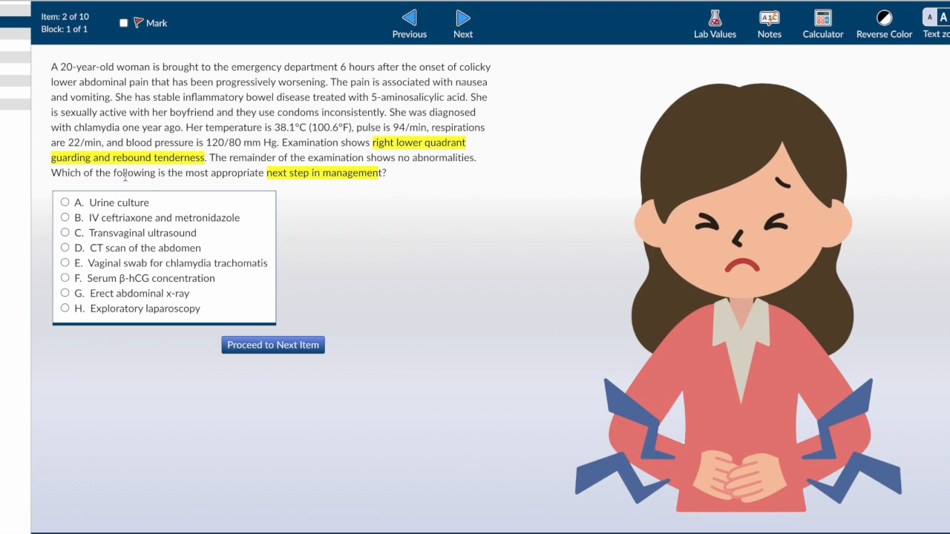
mouse_move(119, 186)
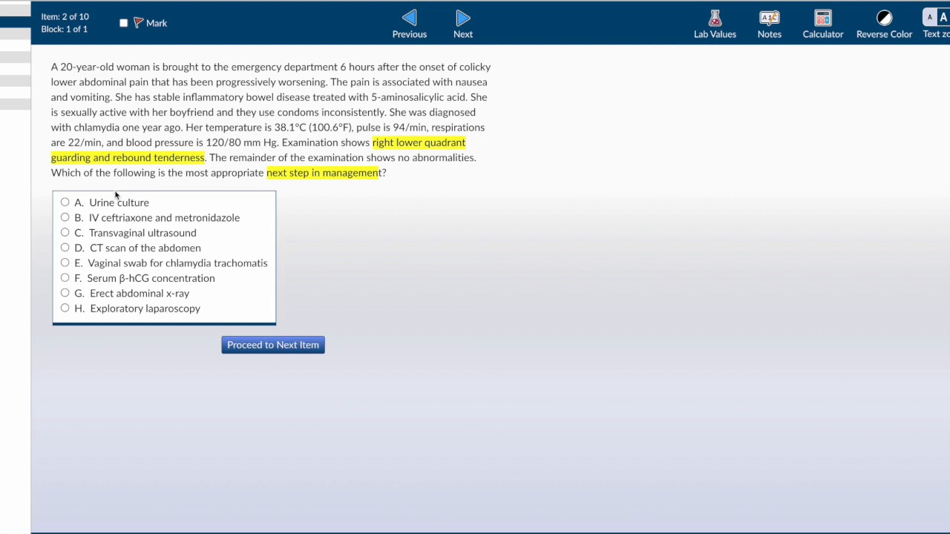
mouse_move(110, 217)
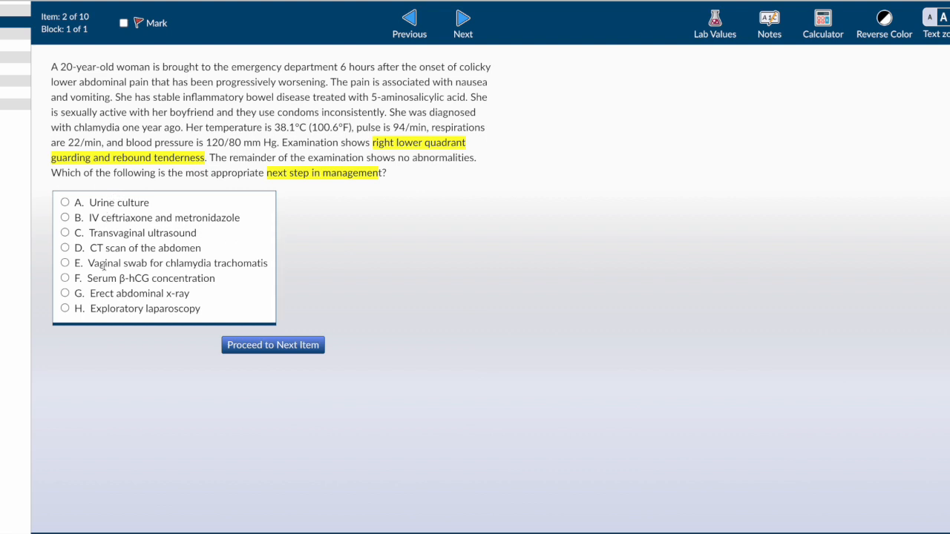
mouse_move(83, 323)
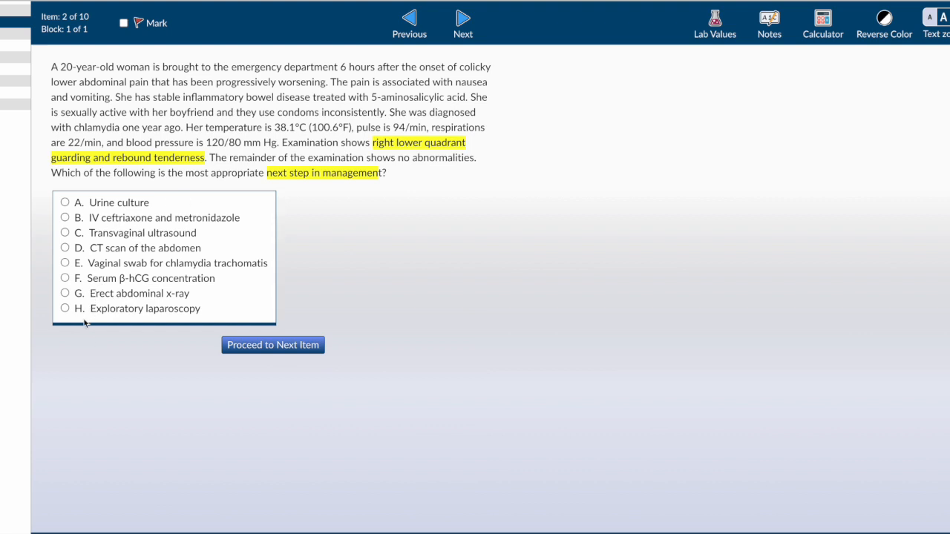
mouse_move(181, 382)
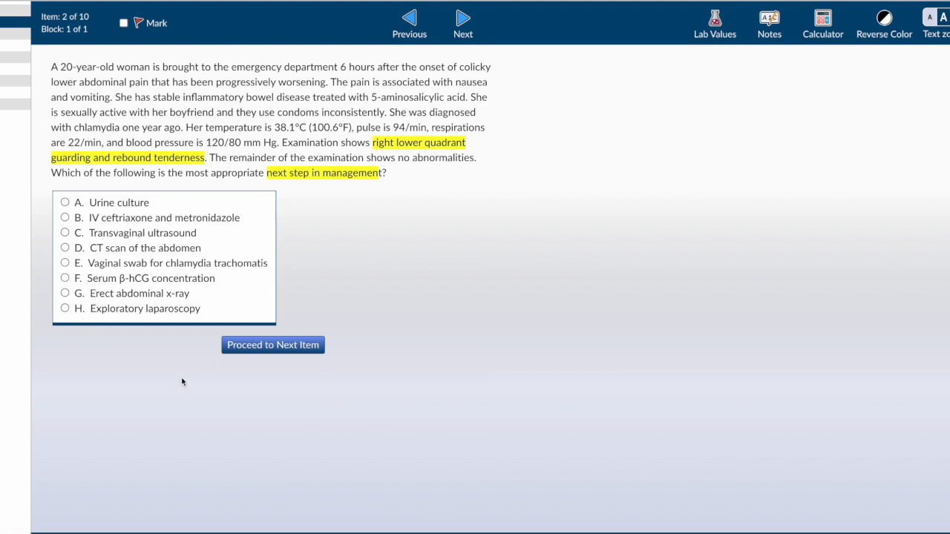
mouse_move(172, 304)
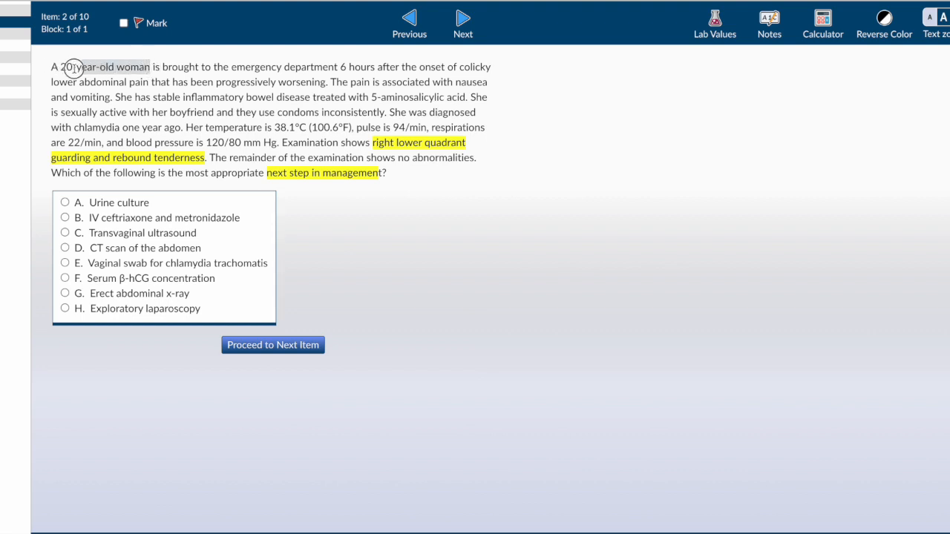
Step: Highlight 'A 20-year-old woman' at the start of question 2's stem
left_click_drag(59, 67, 149, 67)
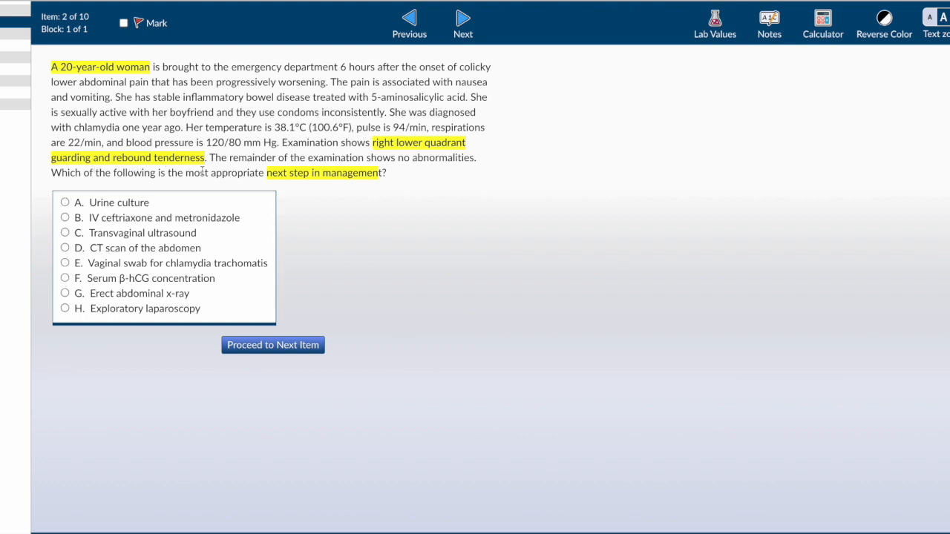
mouse_move(205, 172)
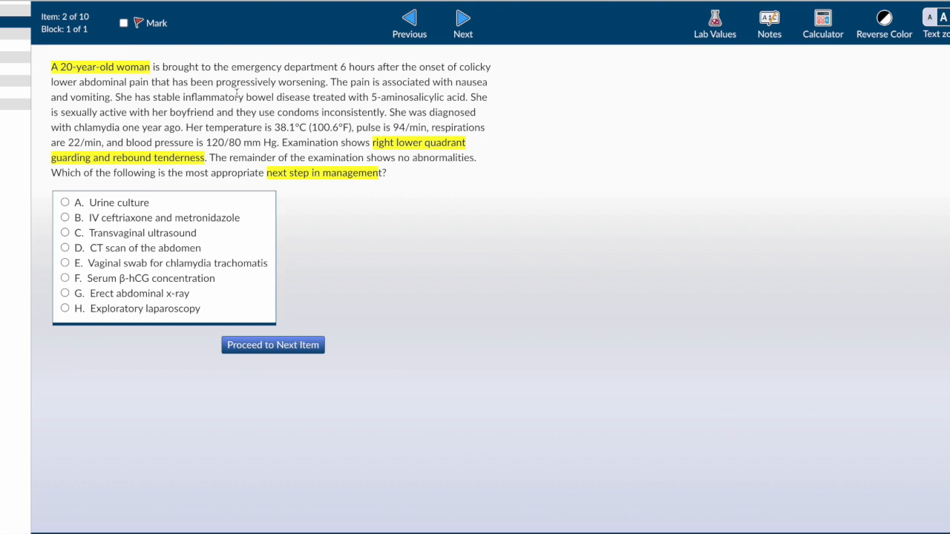
mouse_move(231, 192)
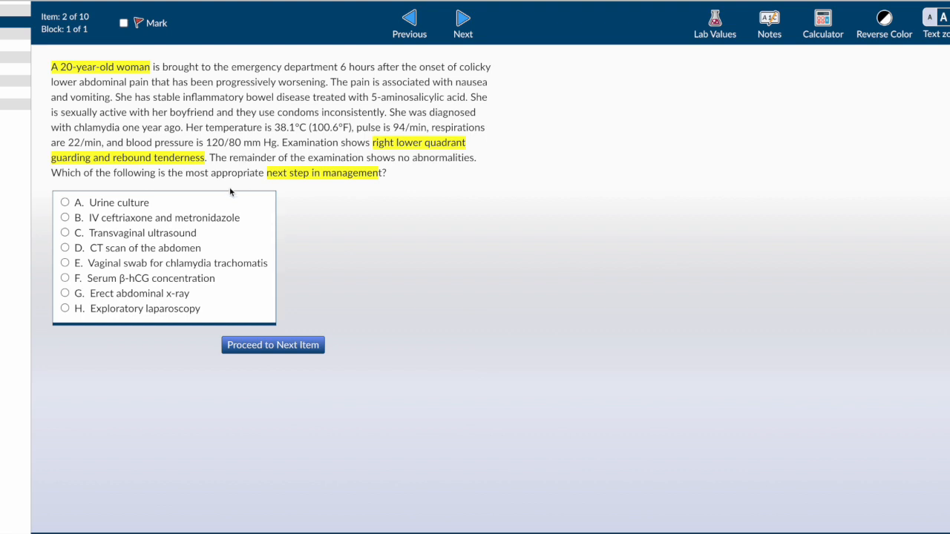
mouse_move(417, 152)
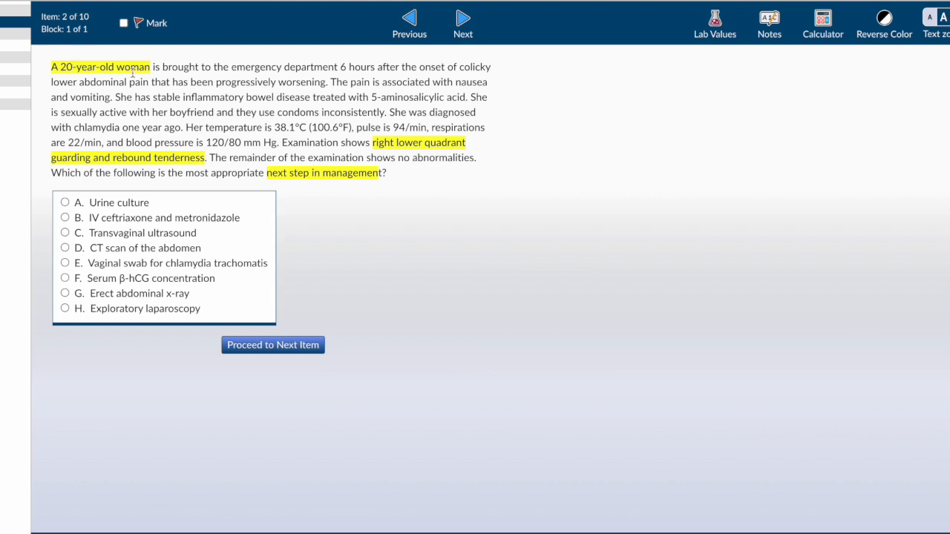
mouse_move(72, 290)
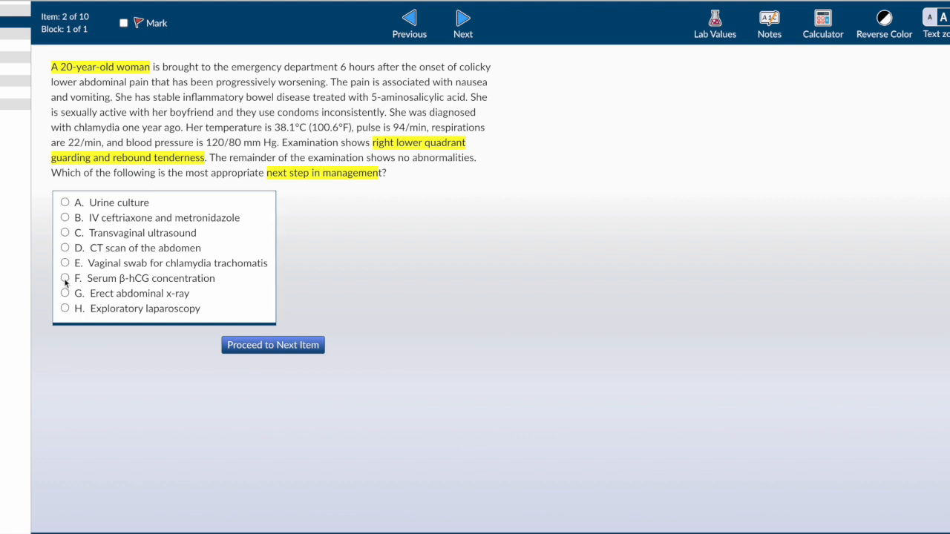
Step: Choose serum β-hCG concentration and highlight sexual activity, prior chlamydia and the fever
left_click(64, 279)
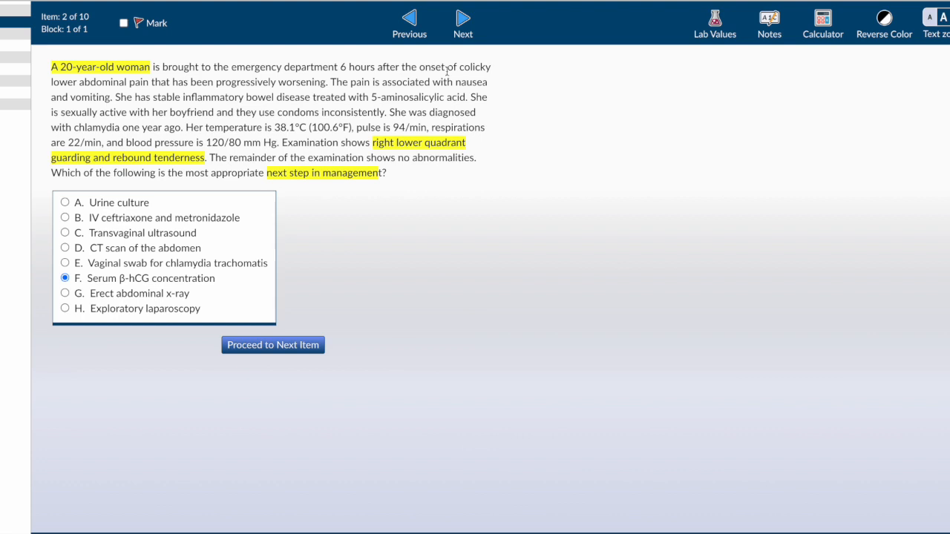
mouse_move(318, 97)
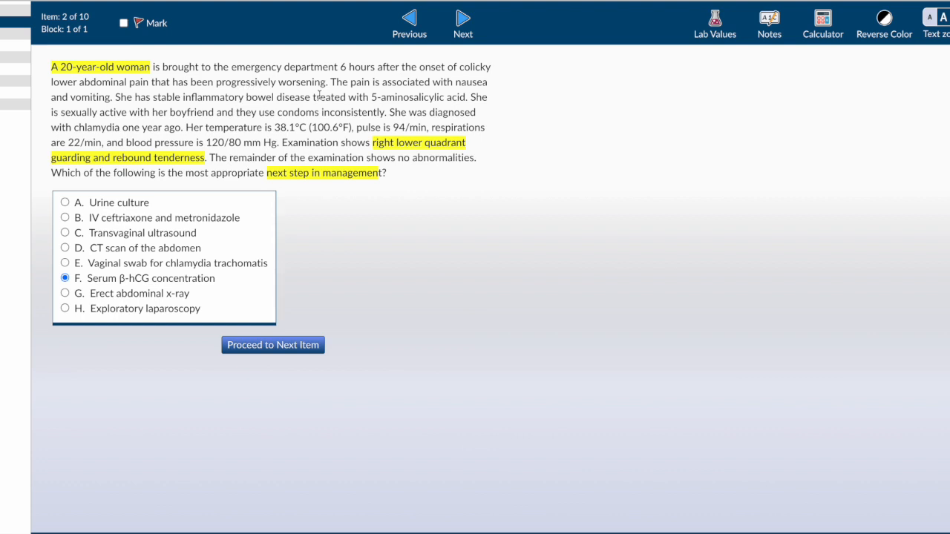
mouse_move(71, 113)
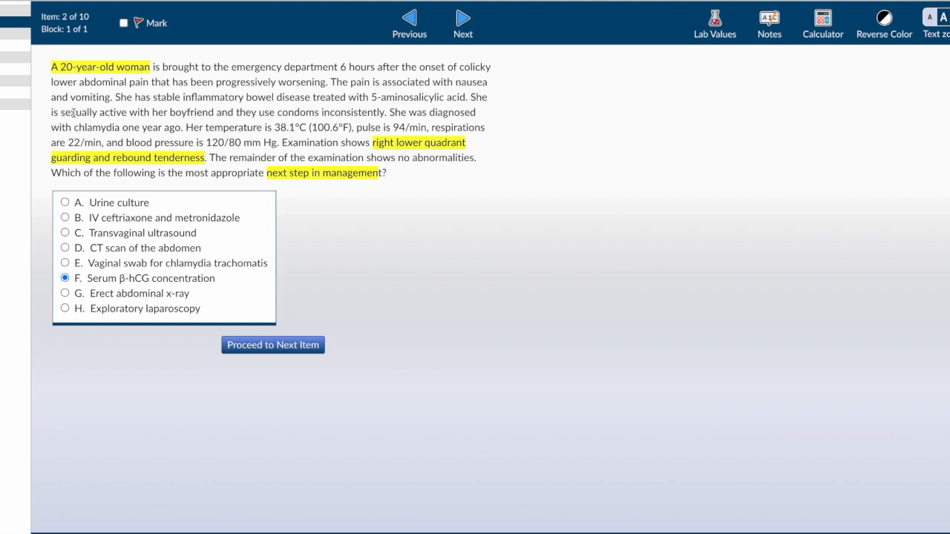
mouse_move(449, 112)
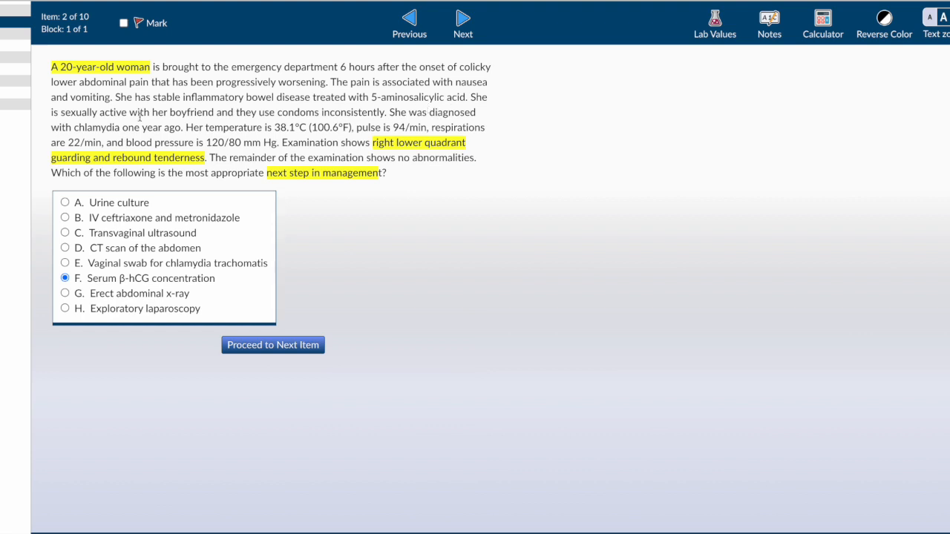
double_click(94, 113)
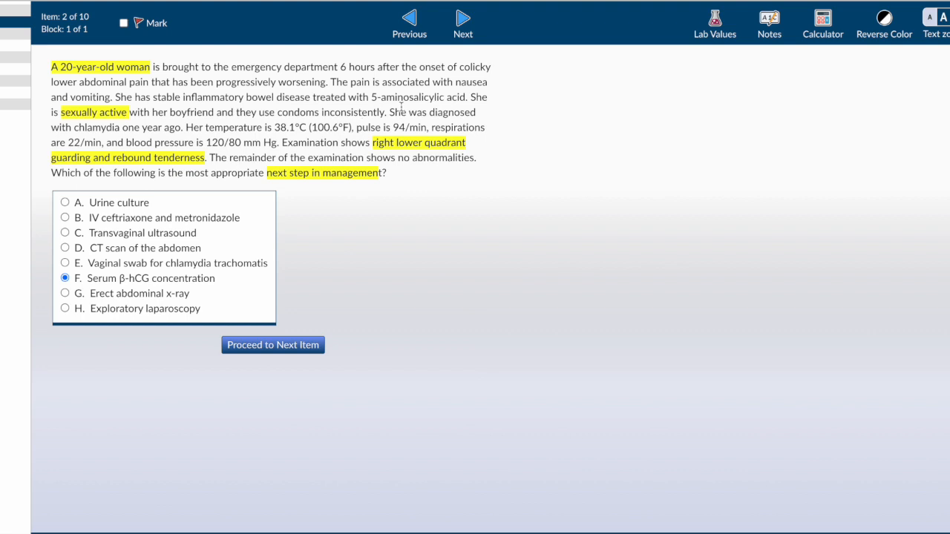
left_click_drag(389, 113, 176, 128)
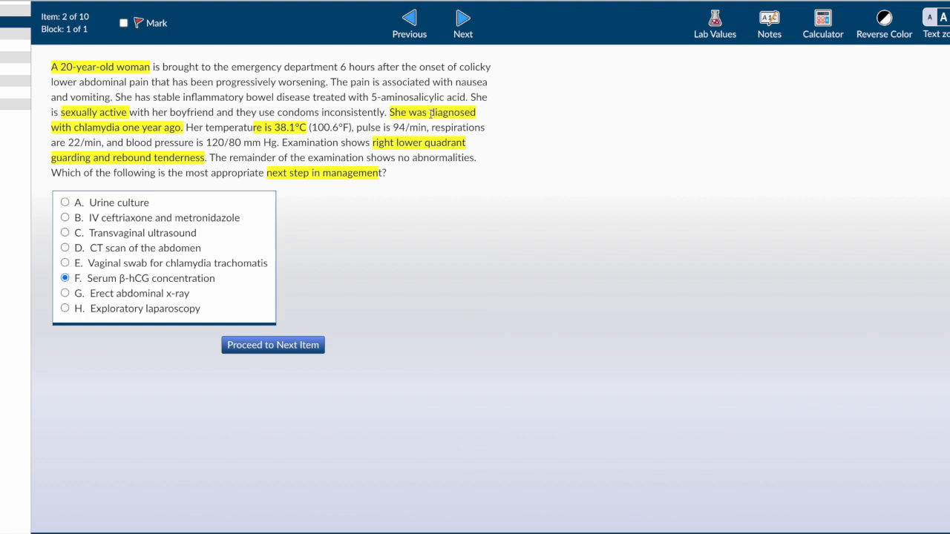
mouse_move(392, 128)
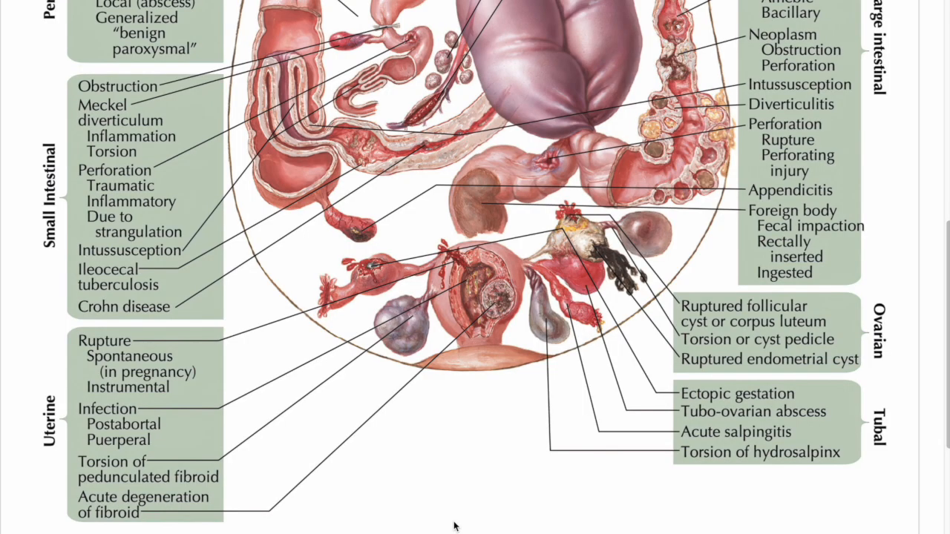
mouse_move(377, 283)
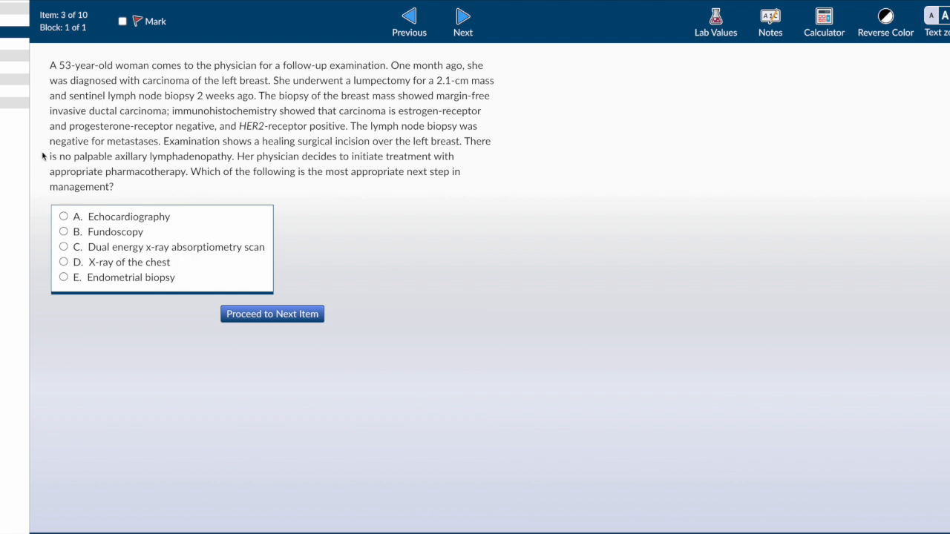
mouse_move(288, 161)
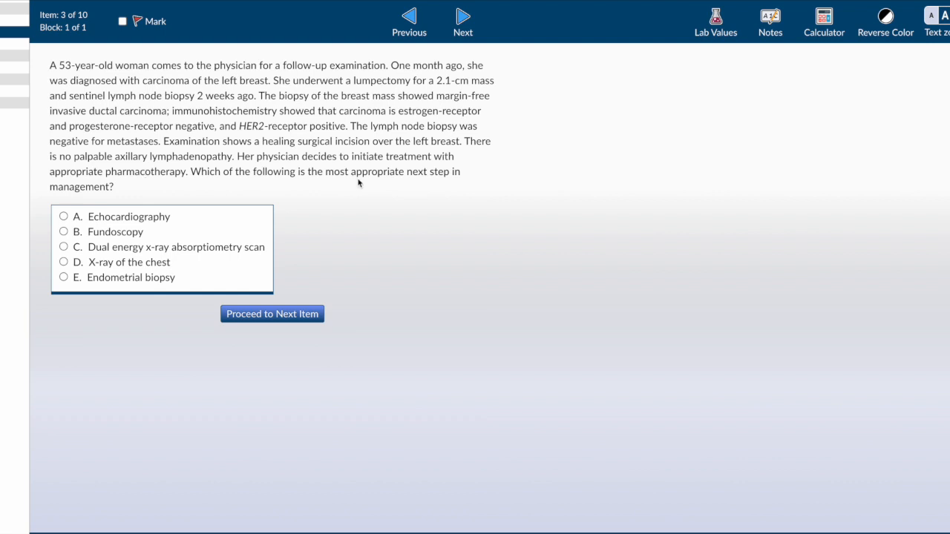
mouse_move(104, 193)
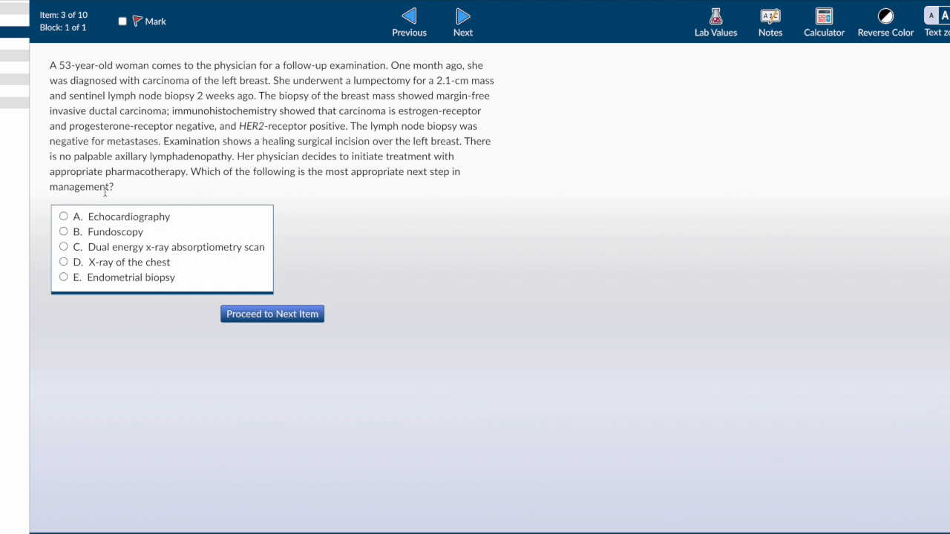
mouse_move(131, 224)
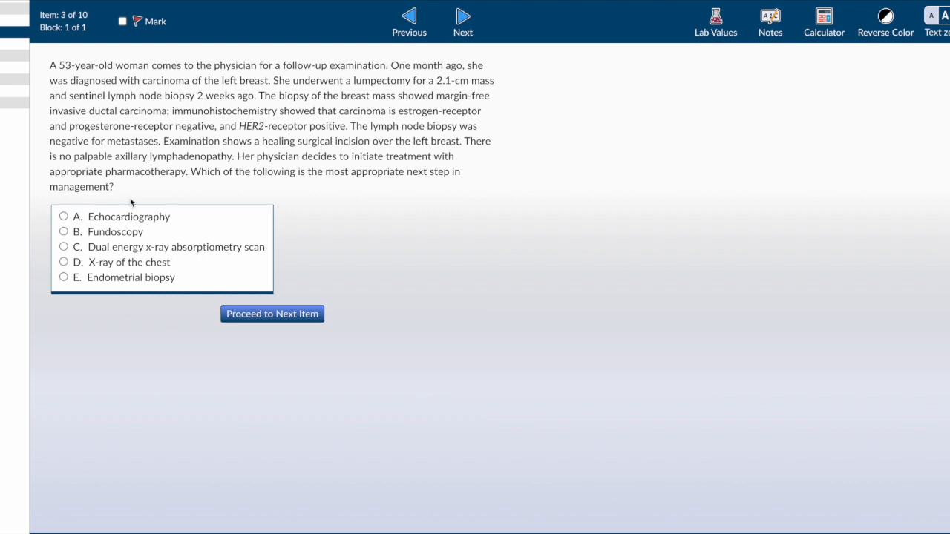
mouse_move(208, 290)
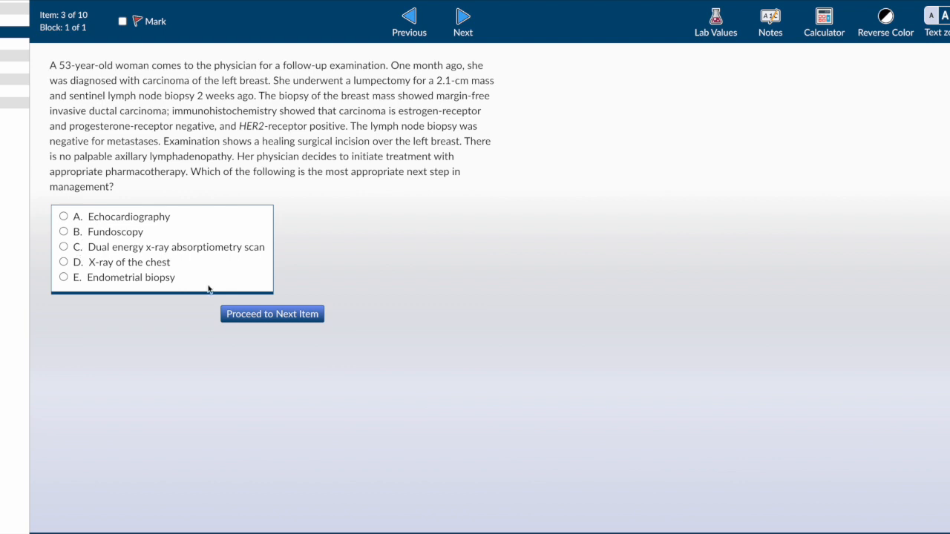
mouse_move(249, 247)
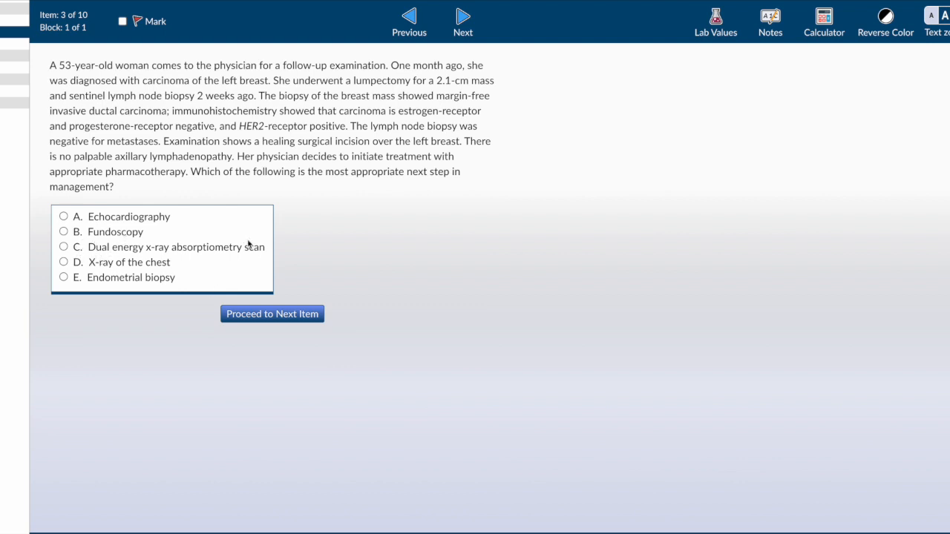
mouse_move(95, 287)
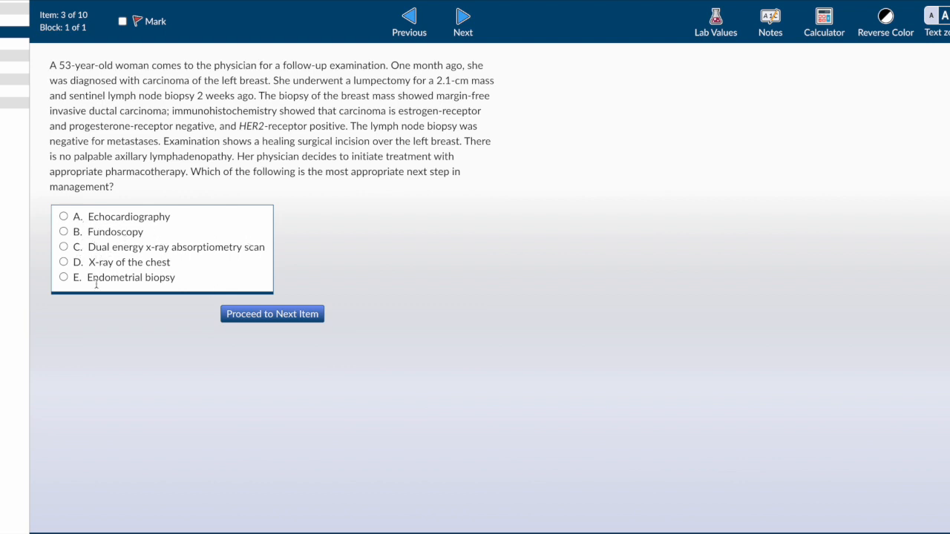
mouse_move(164, 230)
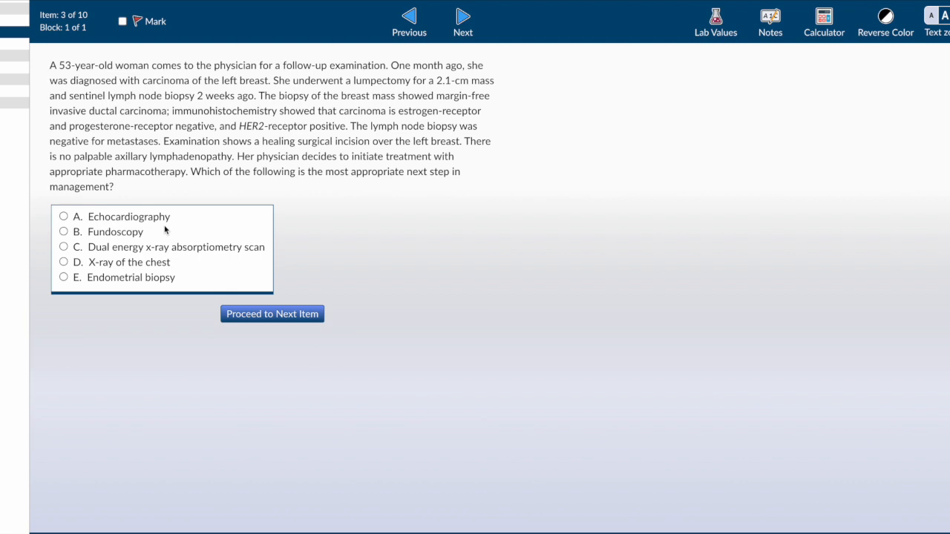
left_click_drag(47, 65, 149, 65)
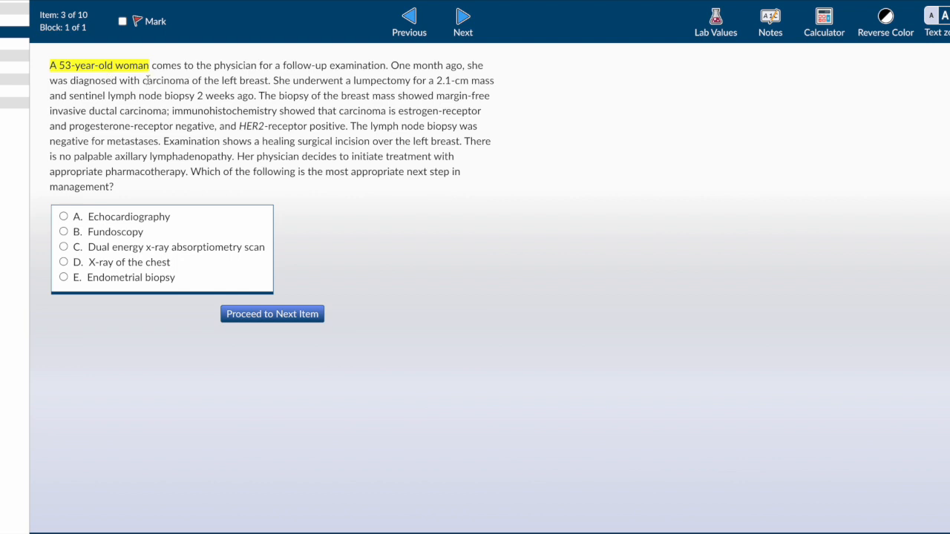
Step: Highlight carcinoma of the left breast, the ER/PR-negative finding and the HER2-positive finding
left_click_drag(142, 80, 270, 80)
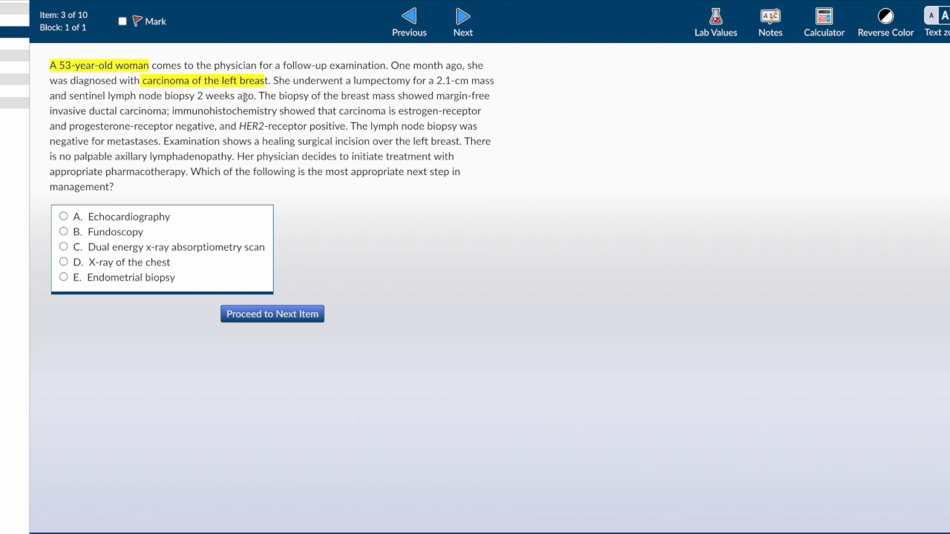
mouse_move(110, 156)
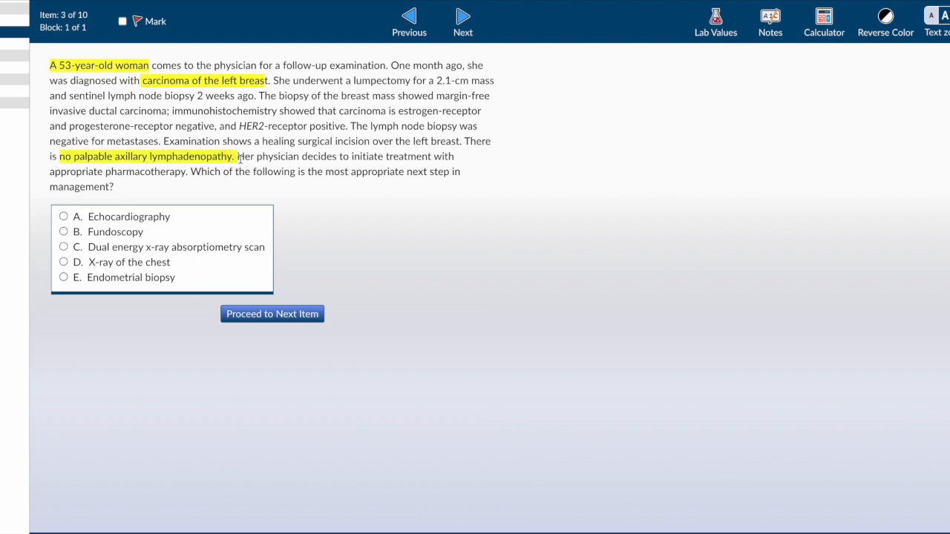
mouse_move(306, 119)
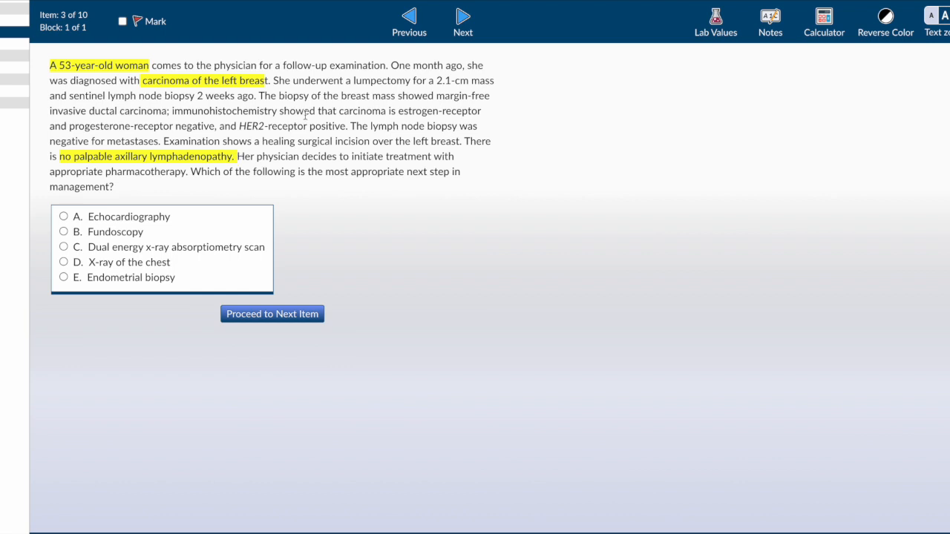
mouse_move(435, 95)
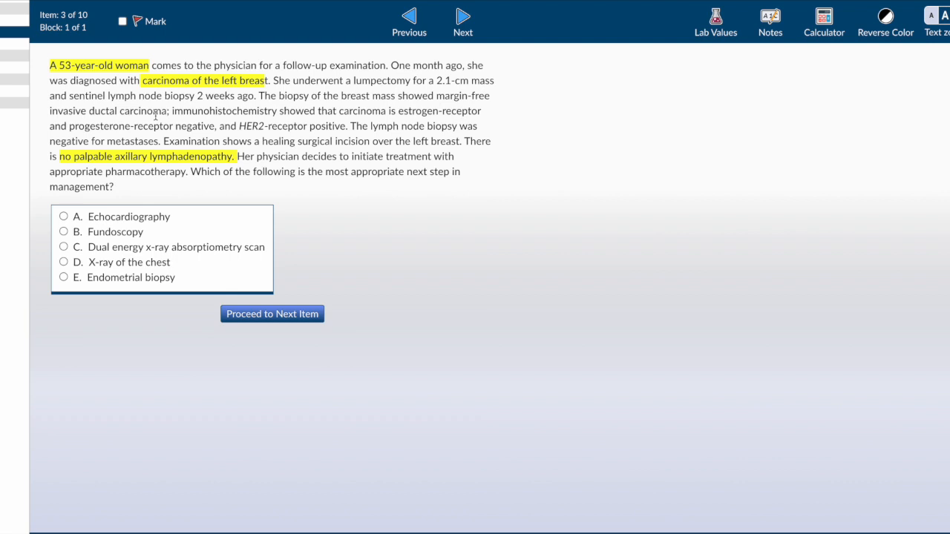
mouse_move(294, 110)
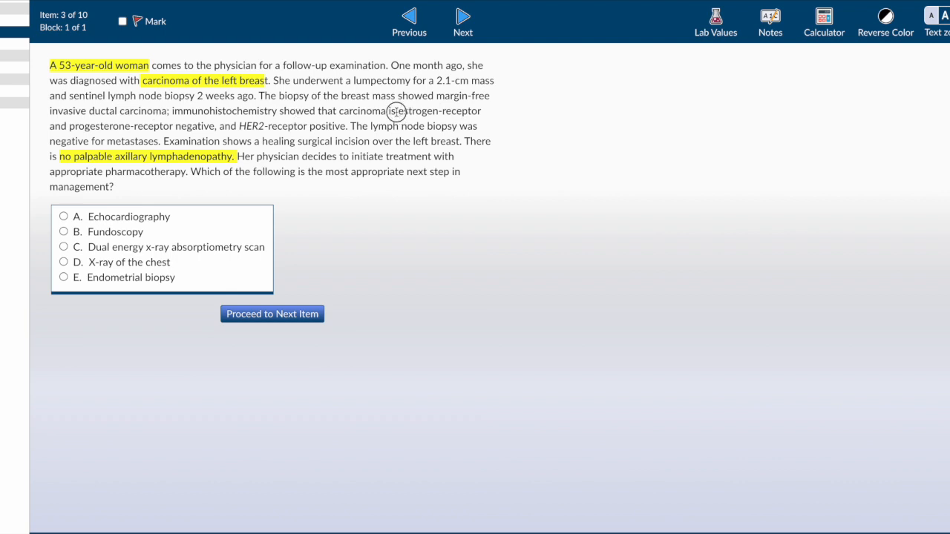
left_click_drag(396, 110, 216, 124)
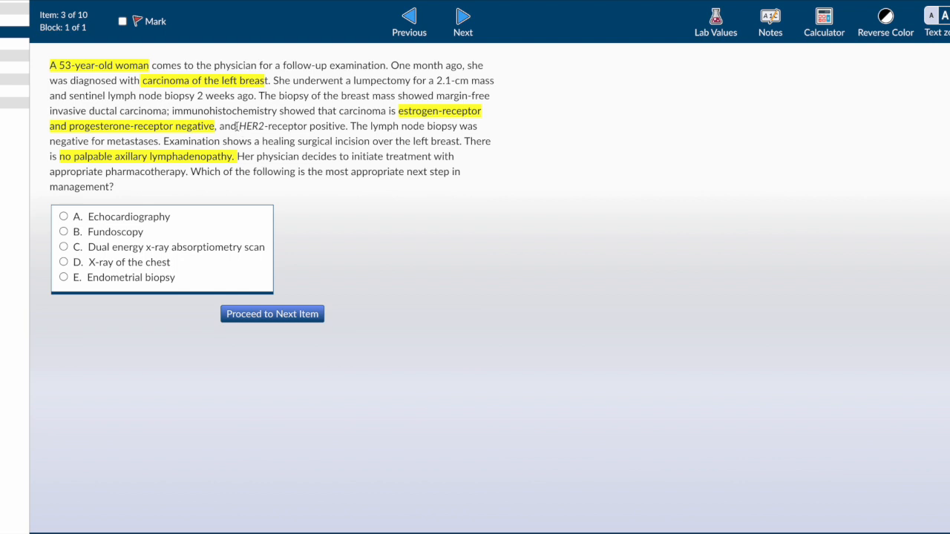
left_click_drag(237, 125, 347, 125)
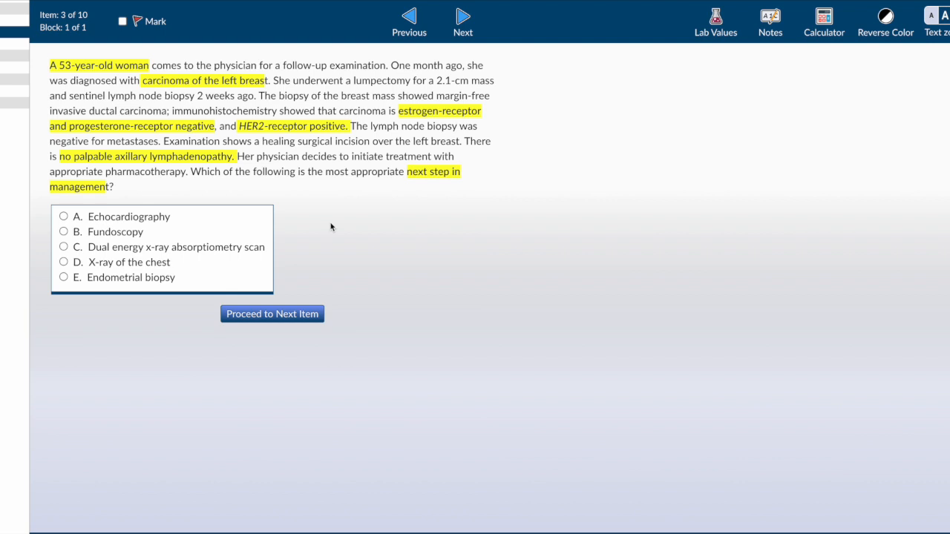
mouse_move(303, 234)
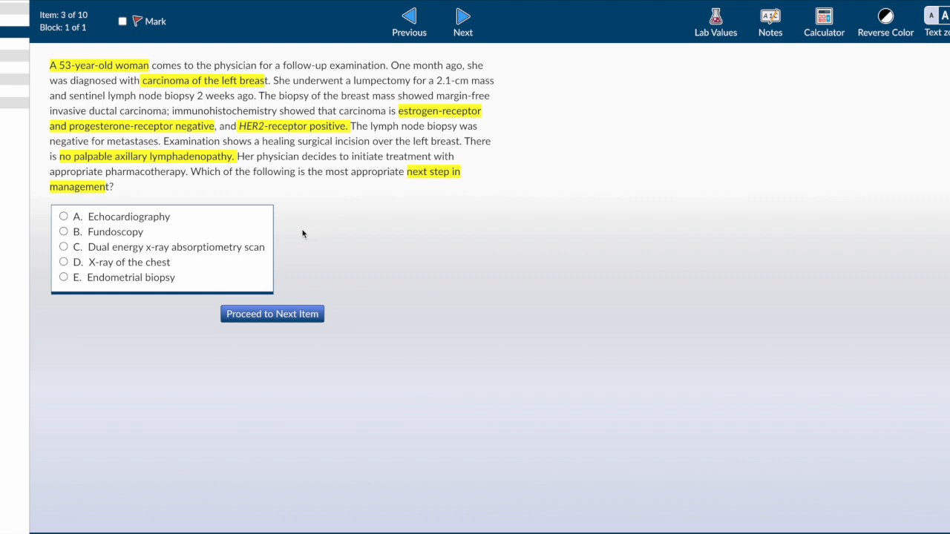
Step: Select Echocardiography (option A) as question 3's answer
left_click(63, 216)
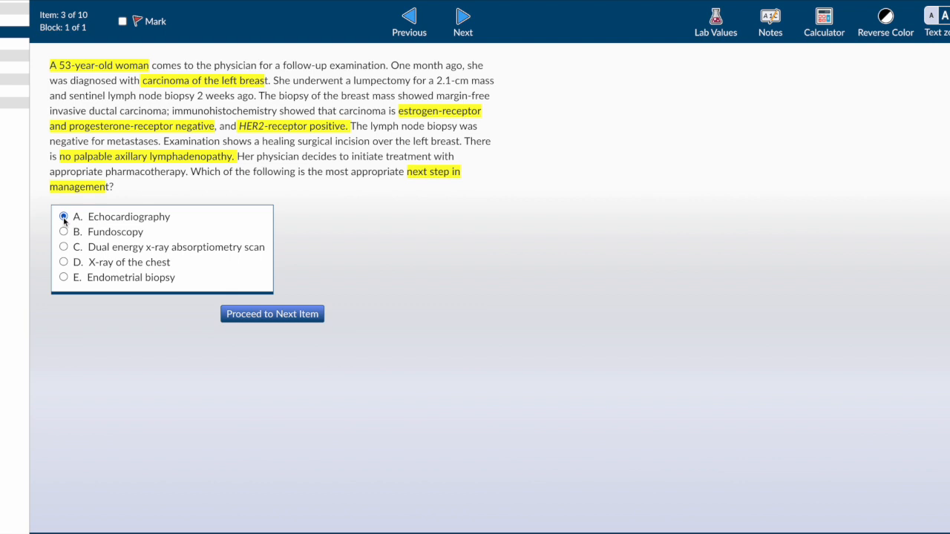
left_click(63, 217)
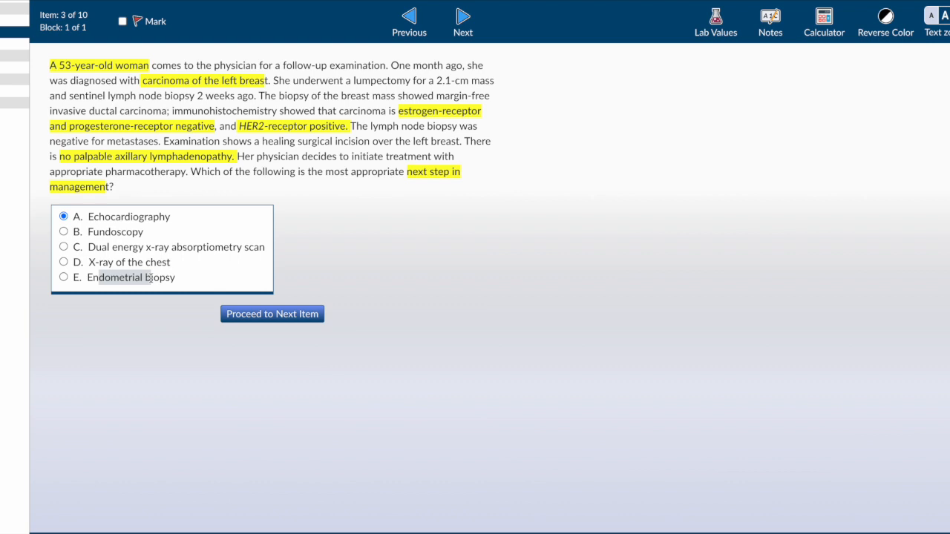
mouse_move(409, 110)
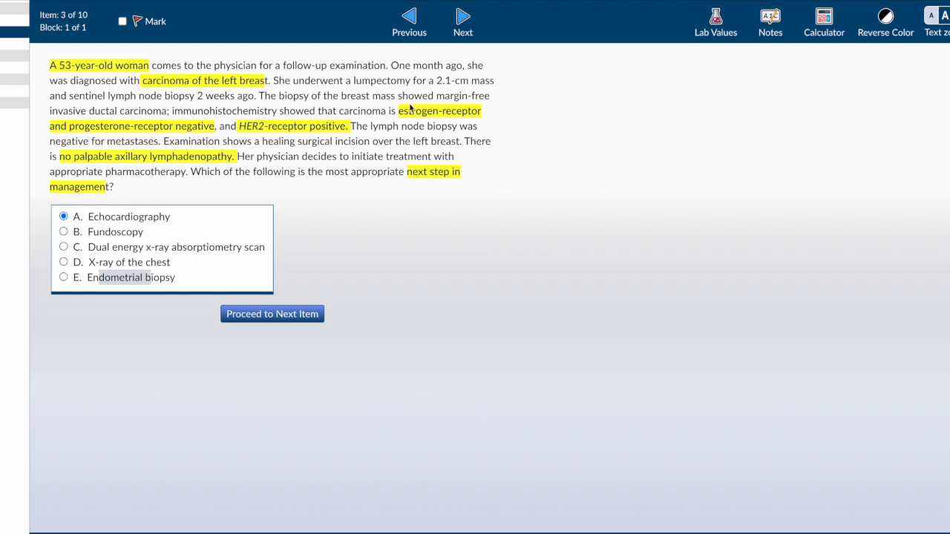
mouse_move(158, 131)
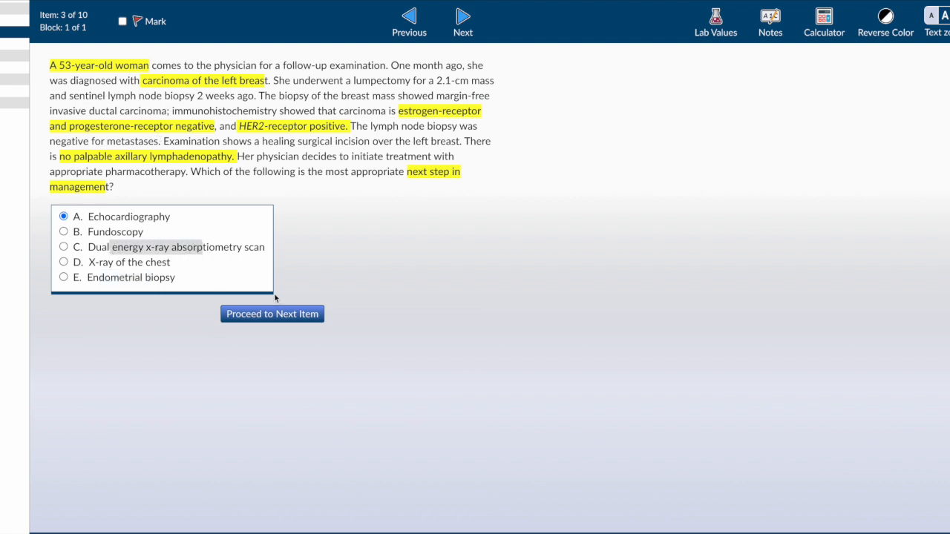
Step: Submit question 3 and proceed to item 4, the laboring primigravida with fetal heart tracing
left_click(272, 315)
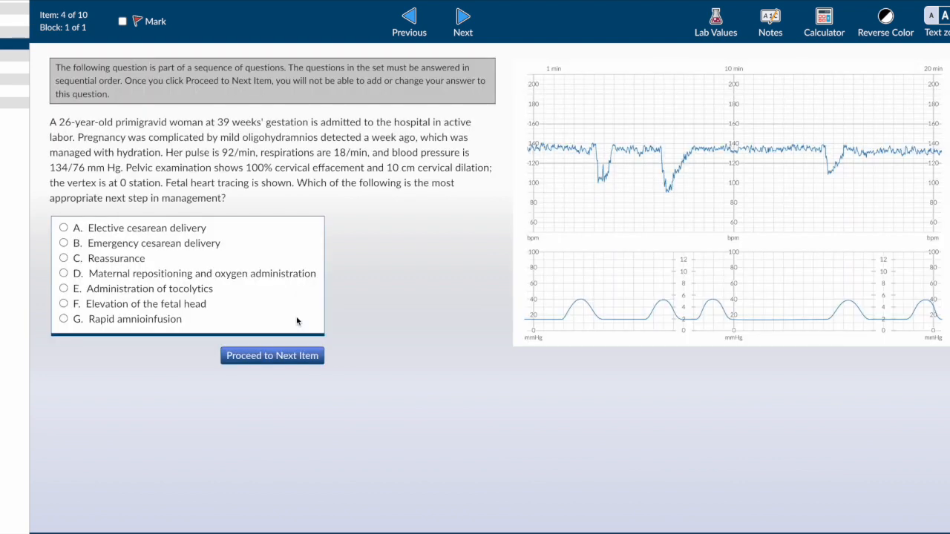
mouse_move(308, 202)
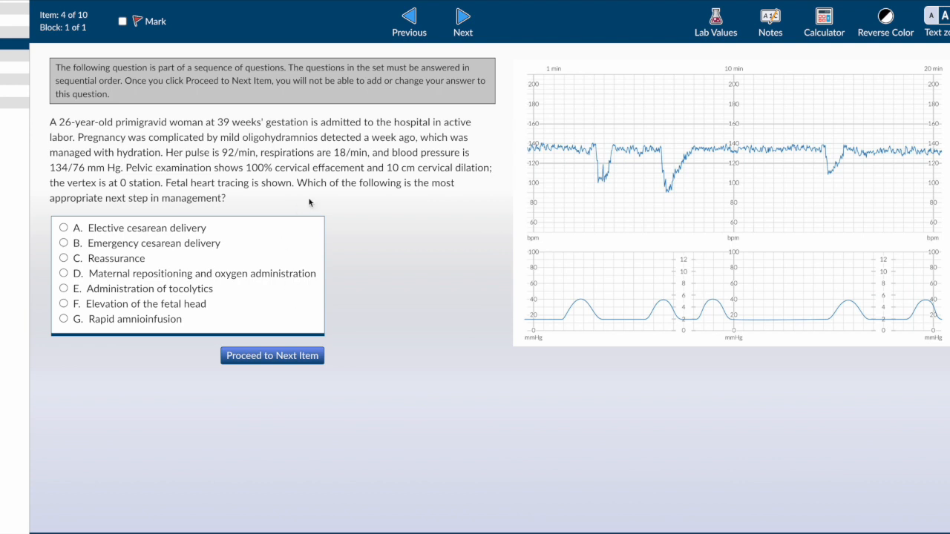
mouse_move(142, 182)
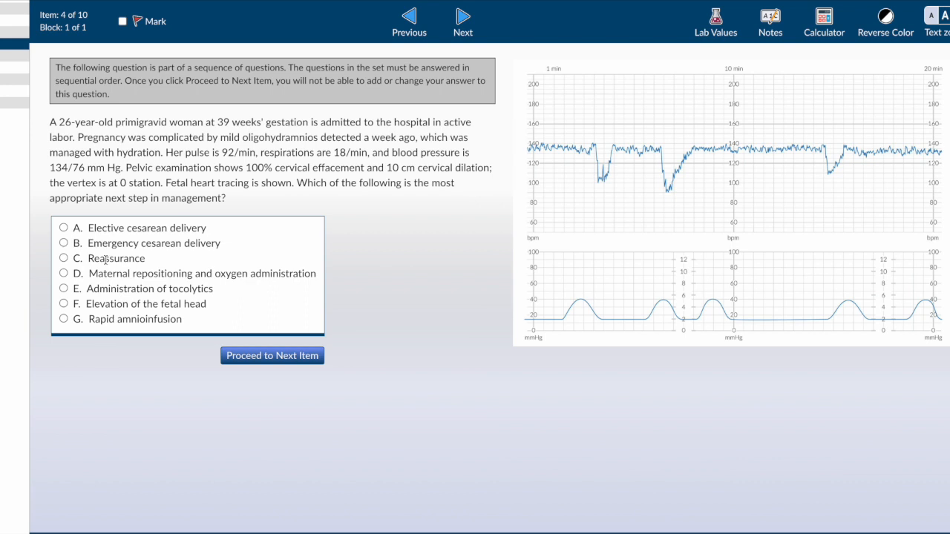
mouse_move(96, 306)
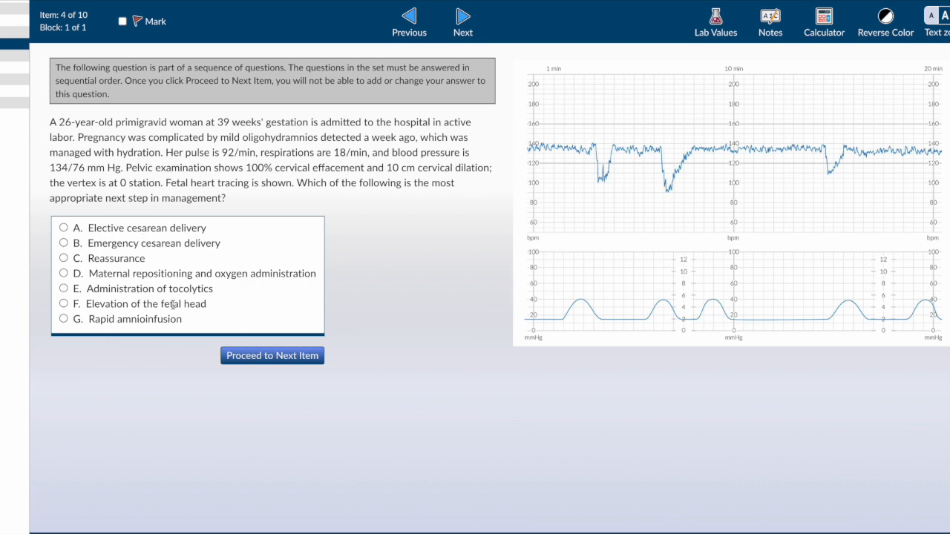
mouse_move(683, 225)
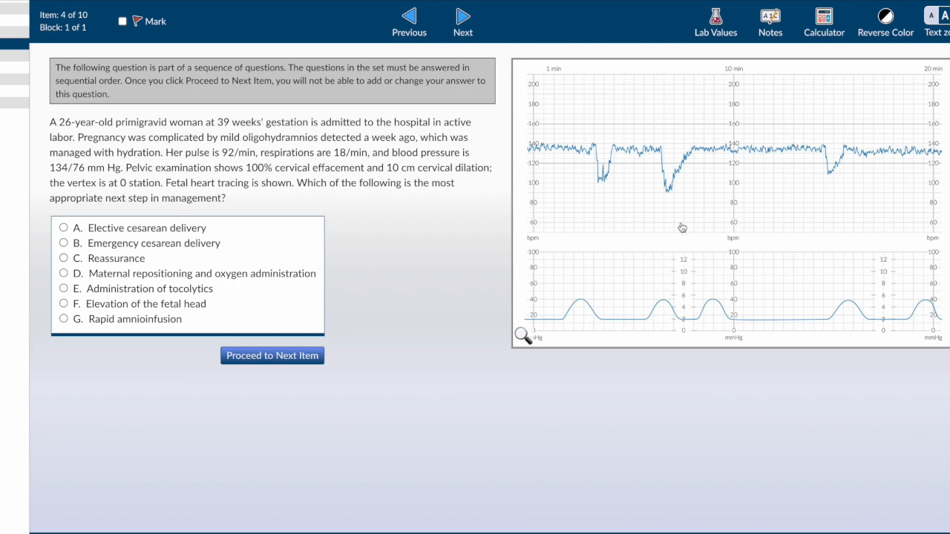
mouse_move(754, 184)
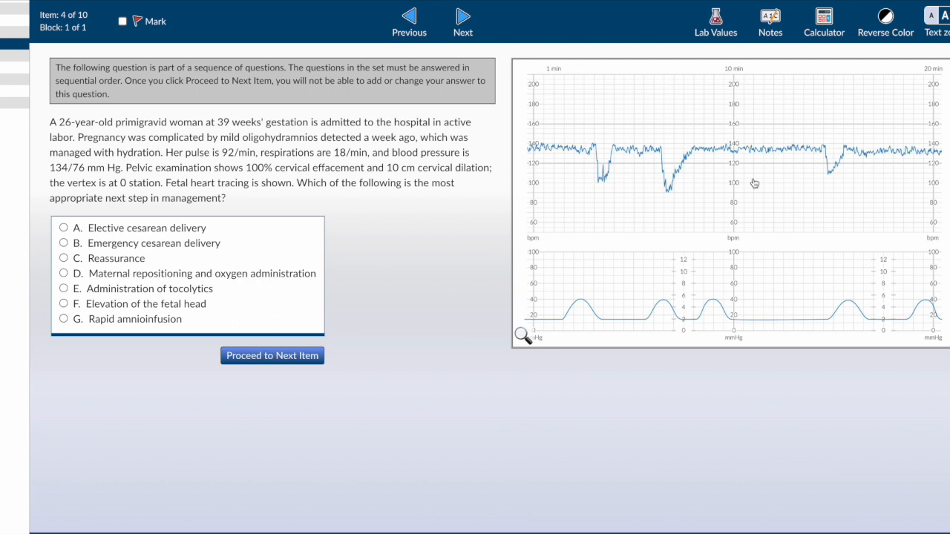
mouse_move(733, 181)
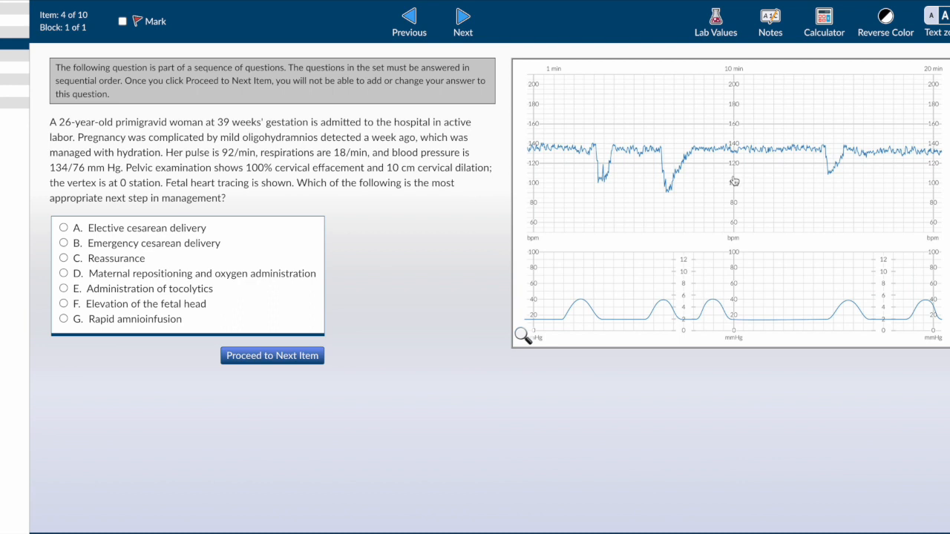
mouse_move(692, 187)
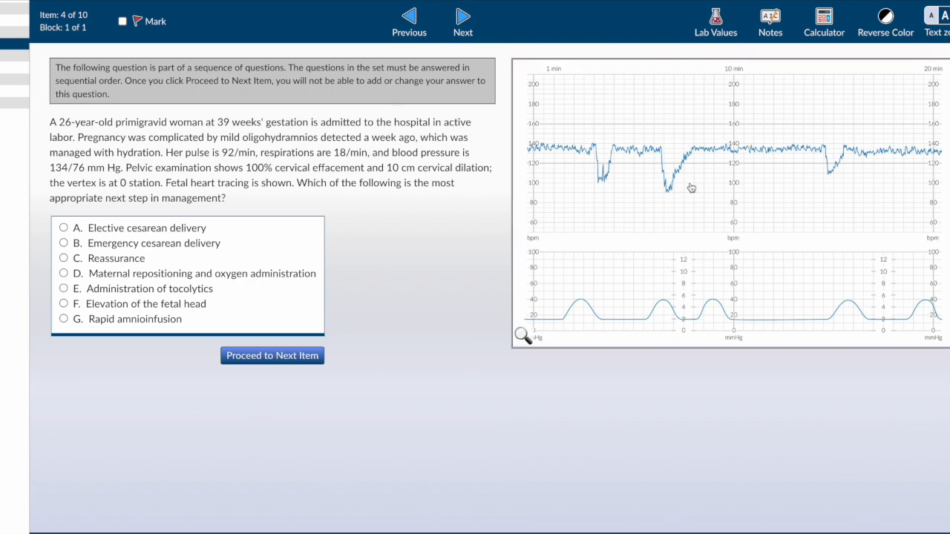
Step: Enlarge the fetal heart tracing exhibit for closer review of the decelerations
left_click(523, 334)
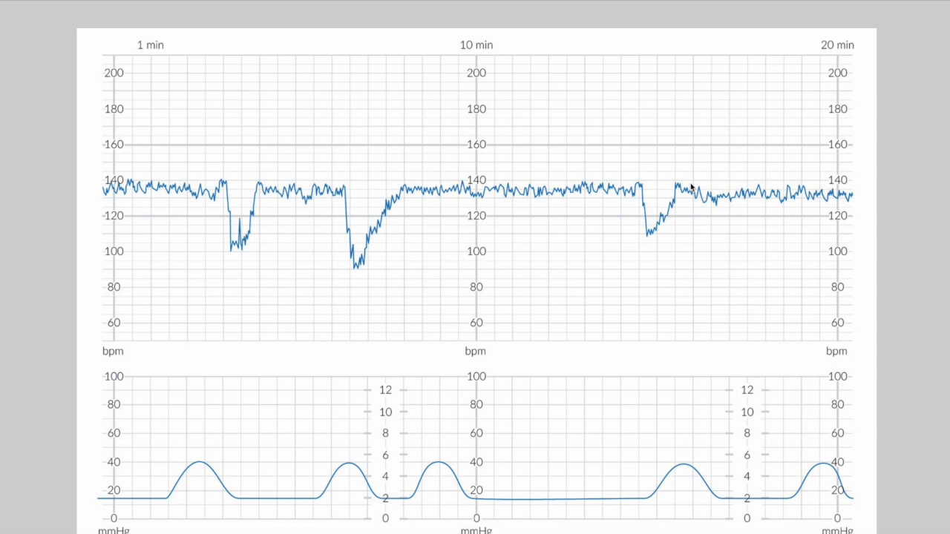
mouse_move(674, 205)
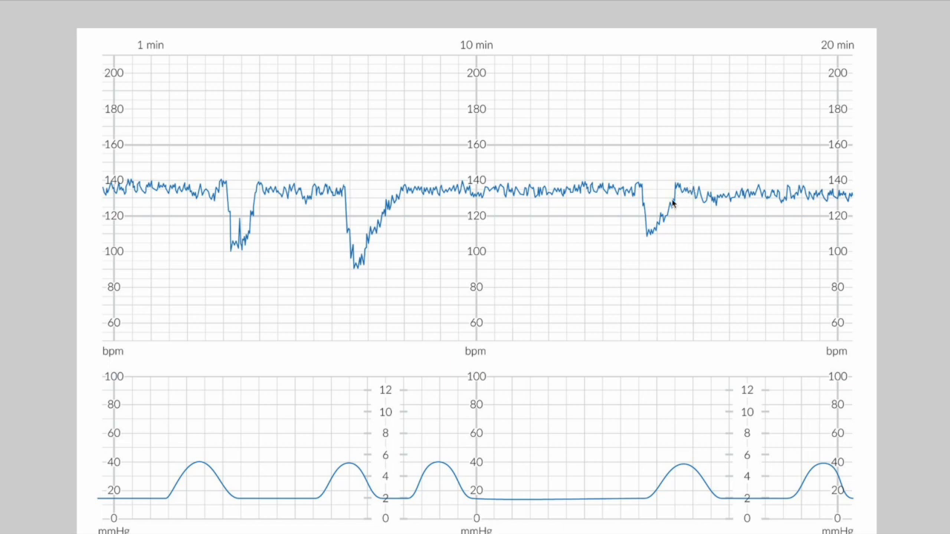
mouse_move(579, 252)
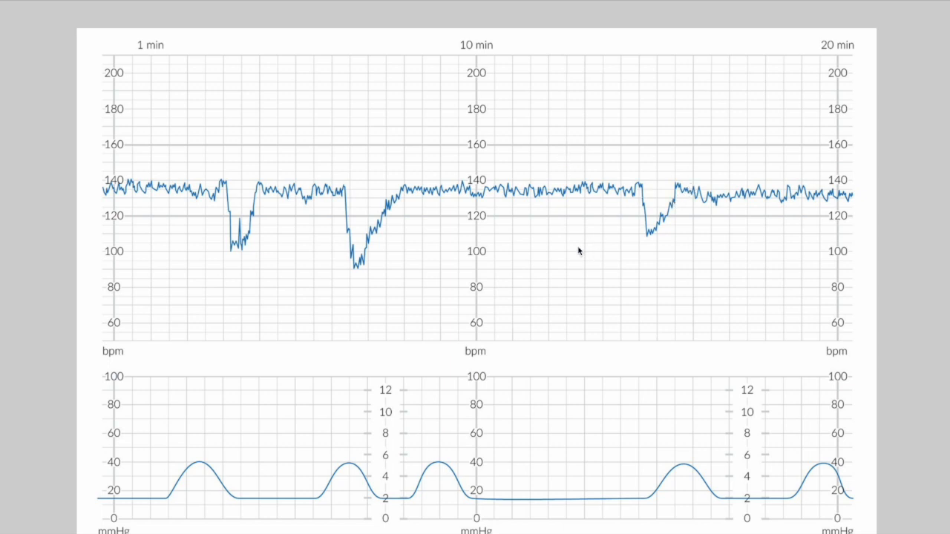
mouse_move(181, 197)
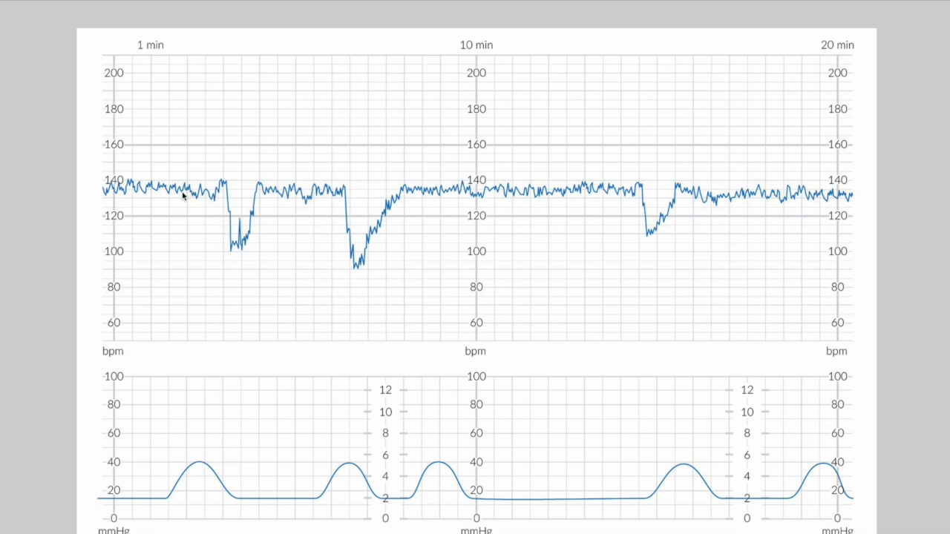
mouse_move(93, 172)
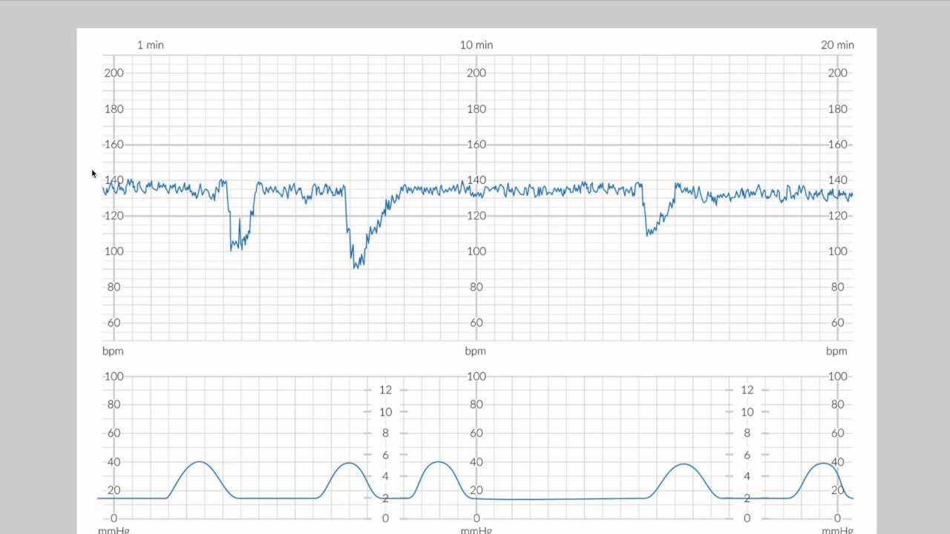
mouse_move(104, 221)
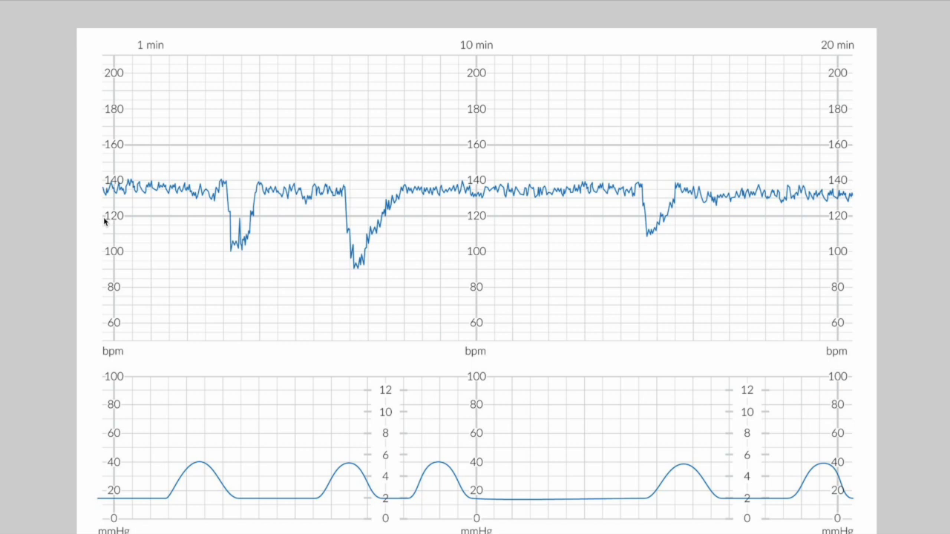
mouse_move(113, 220)
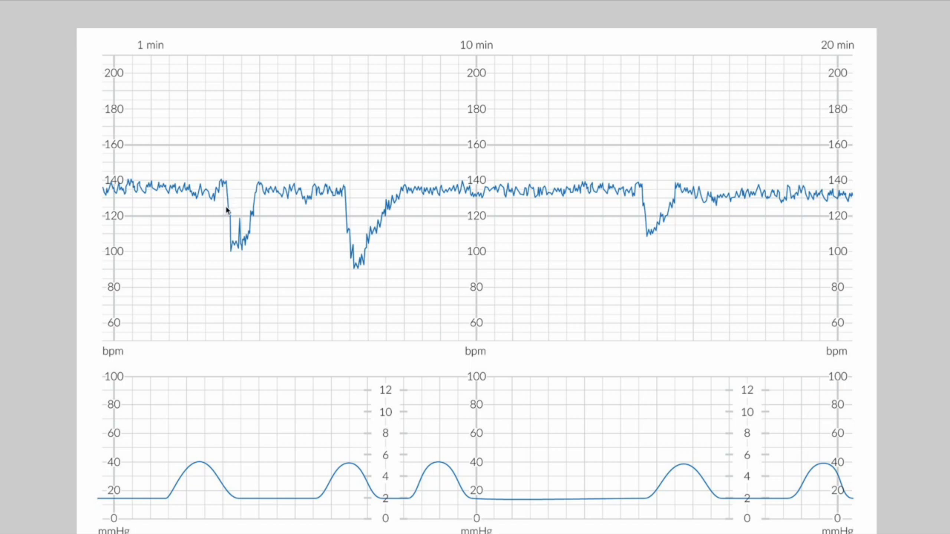
mouse_move(322, 228)
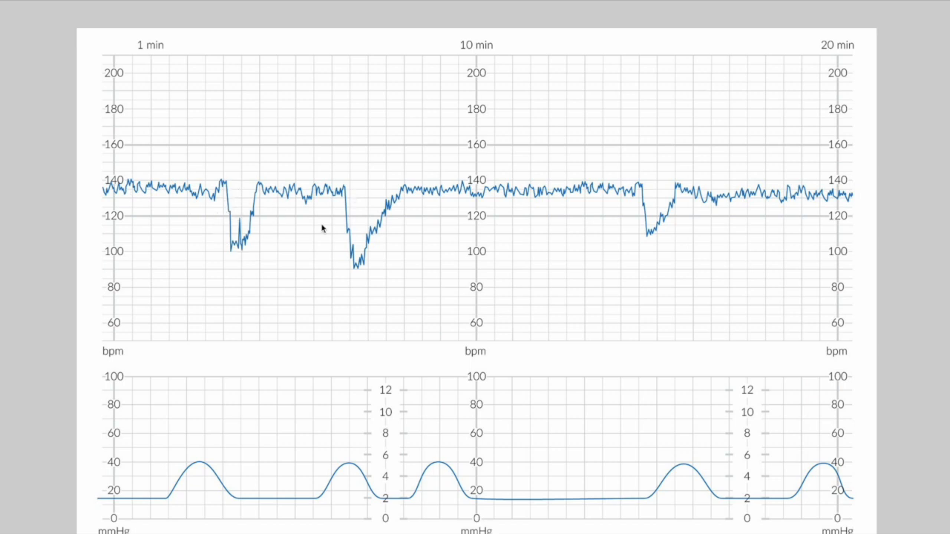
mouse_move(251, 226)
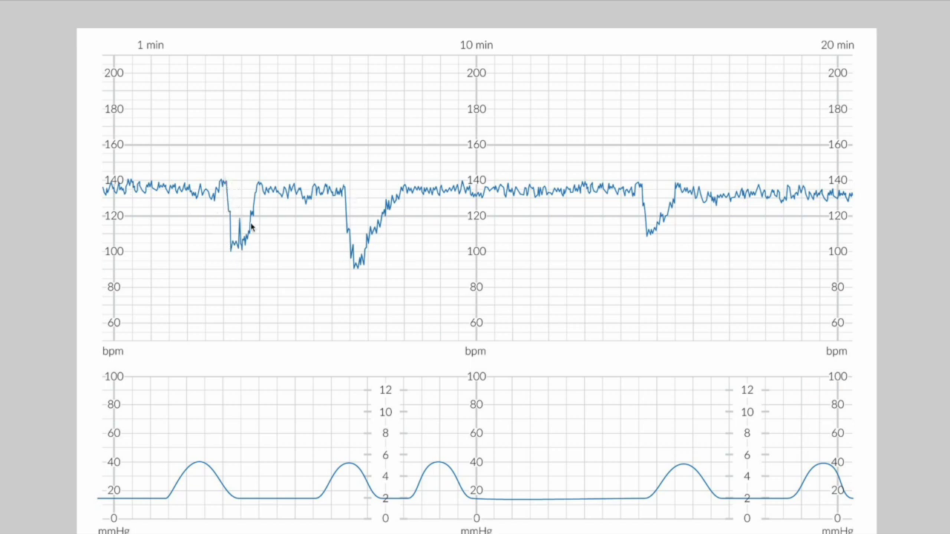
mouse_move(242, 247)
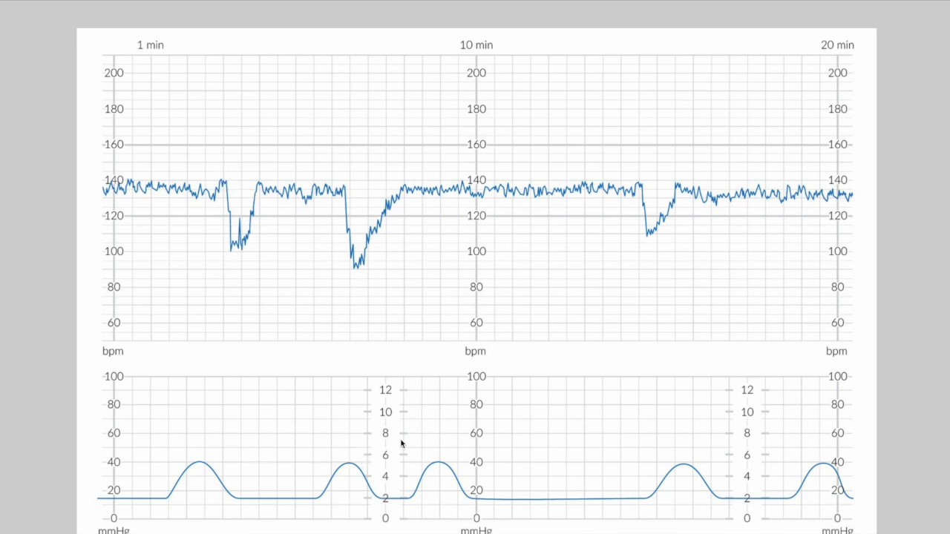
mouse_move(562, 232)
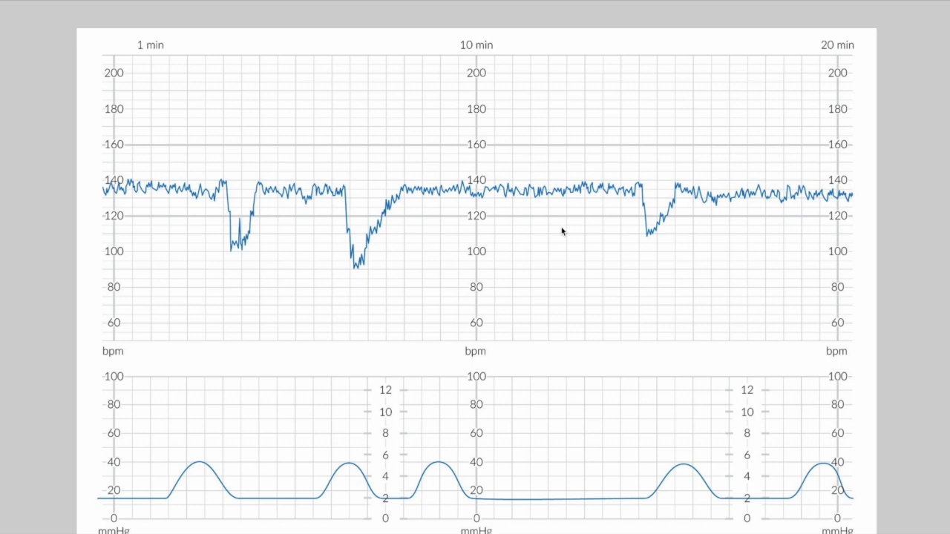
mouse_move(406, 262)
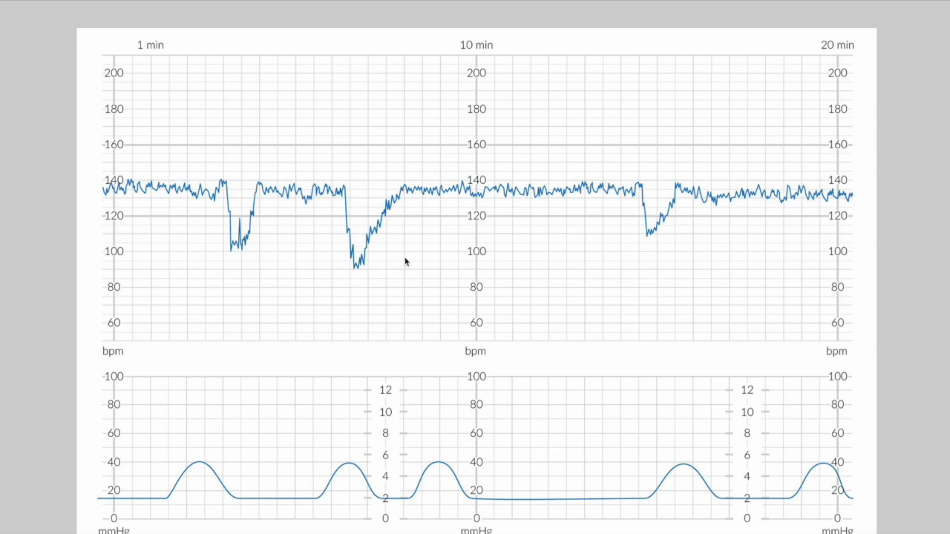
mouse_move(389, 301)
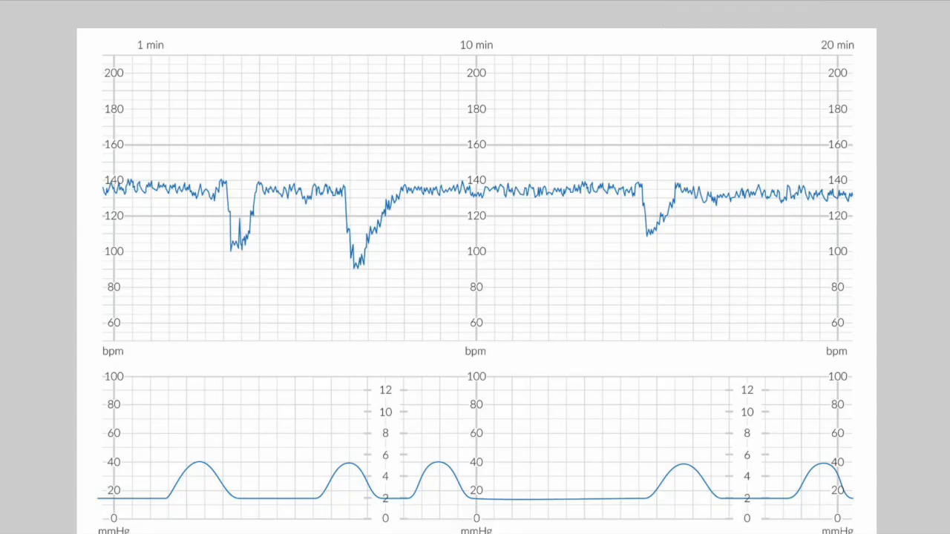
mouse_move(941, 54)
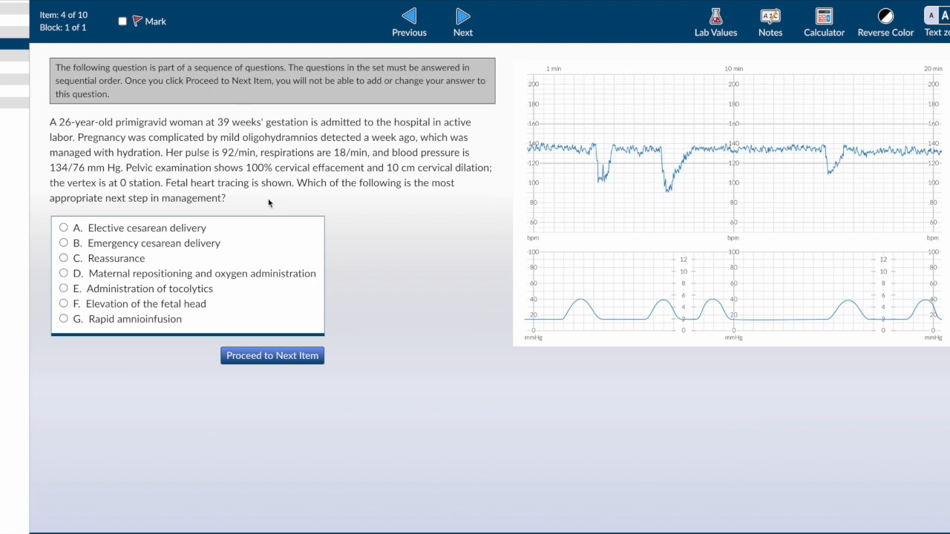
Step: Highlight question 4's final 'next step in management' sentence and dismiss the block time warning
left_click_drag(297, 182, 214, 197)
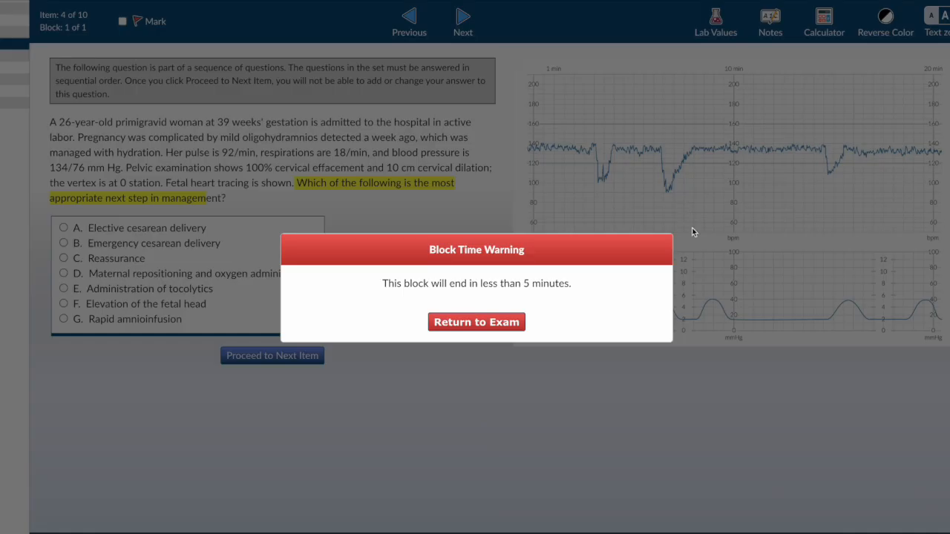
left_click(475, 322)
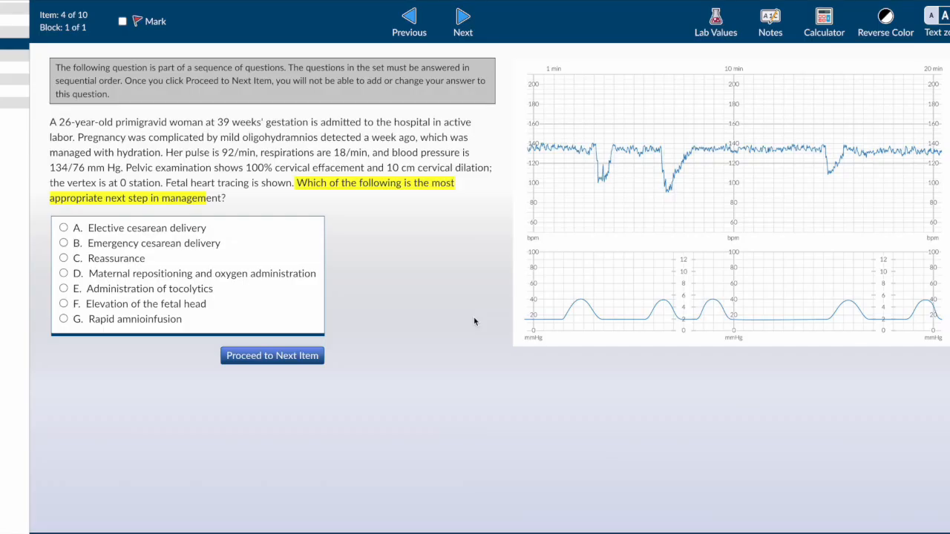
mouse_move(83, 229)
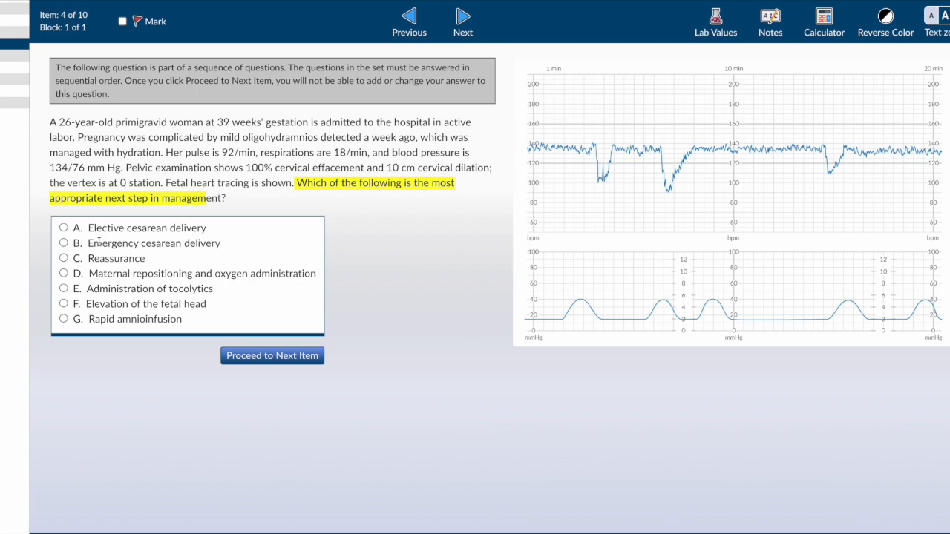
mouse_move(92, 258)
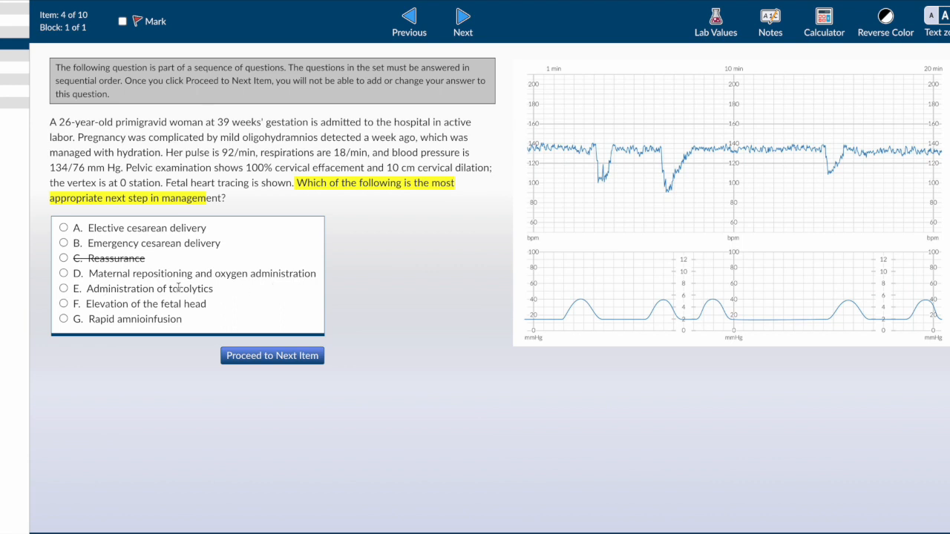
mouse_move(137, 324)
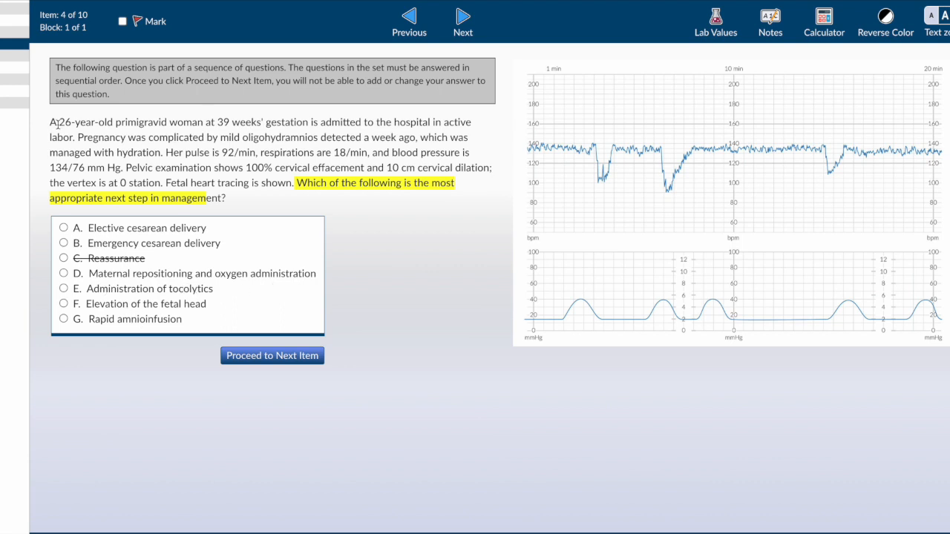
Step: Highlight 26-year-old primigravid woman, mild oligohydramnios, full effacement and dilation, and the vital signs
left_click_drag(60, 122, 170, 122)
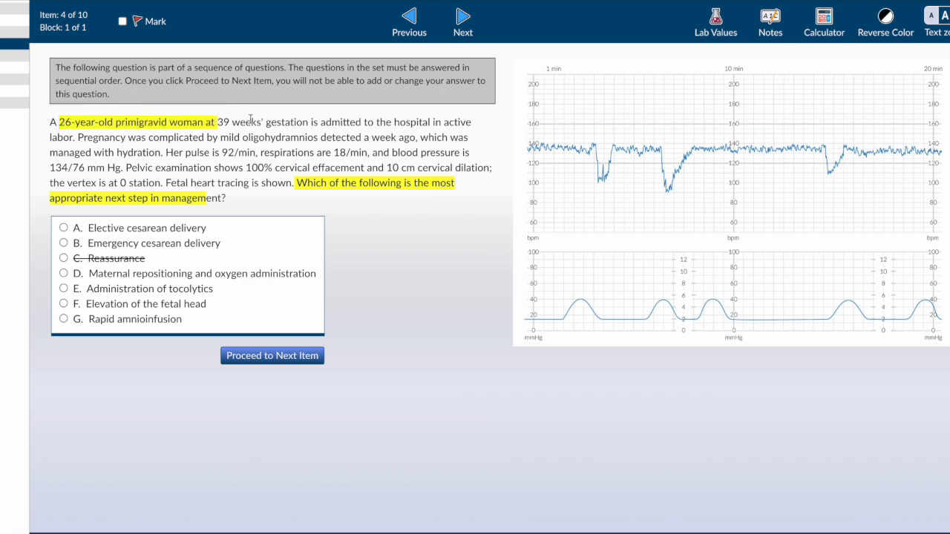
left_click_drag(220, 136, 319, 136)
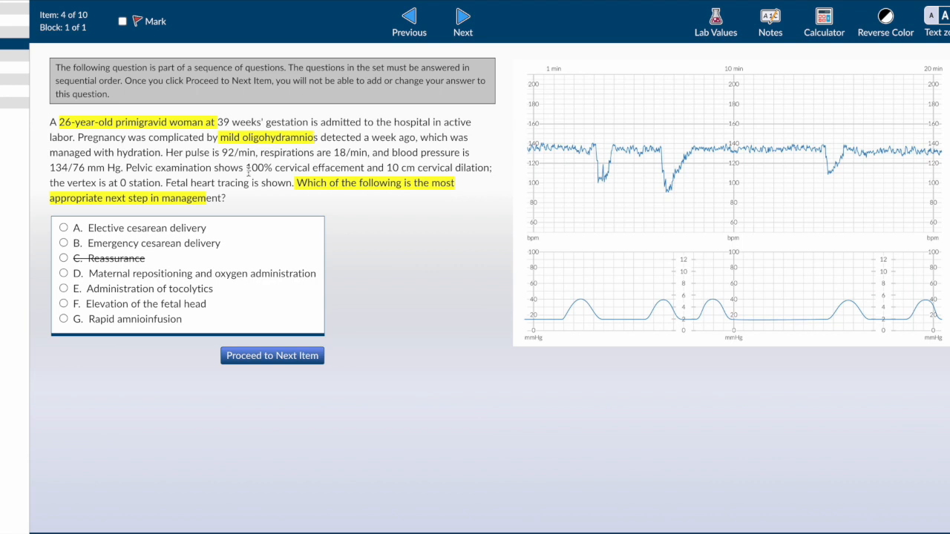
left_click_drag(245, 167, 481, 167)
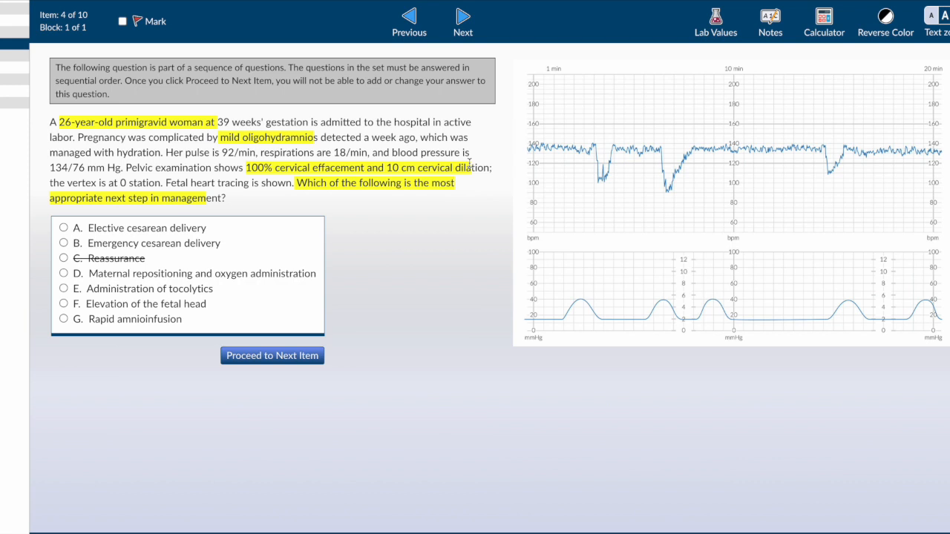
mouse_move(277, 163)
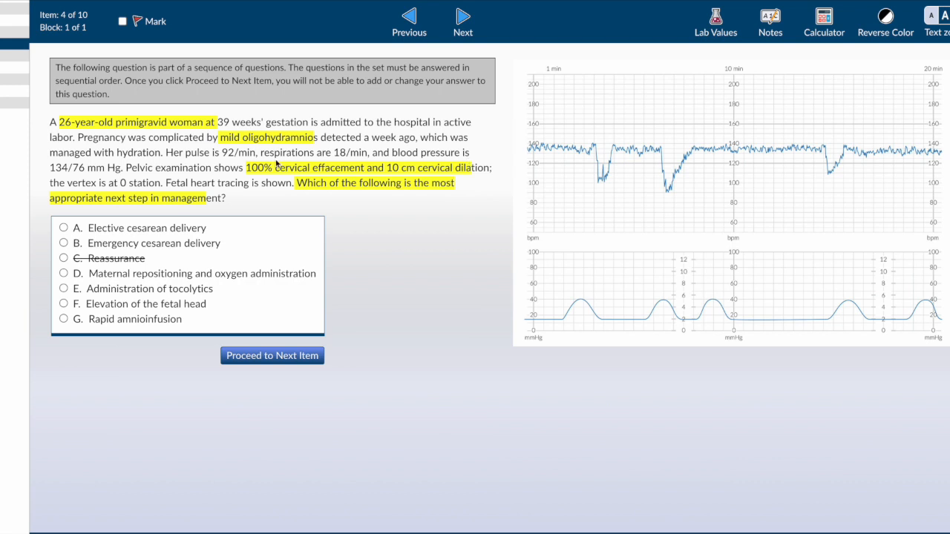
mouse_move(110, 184)
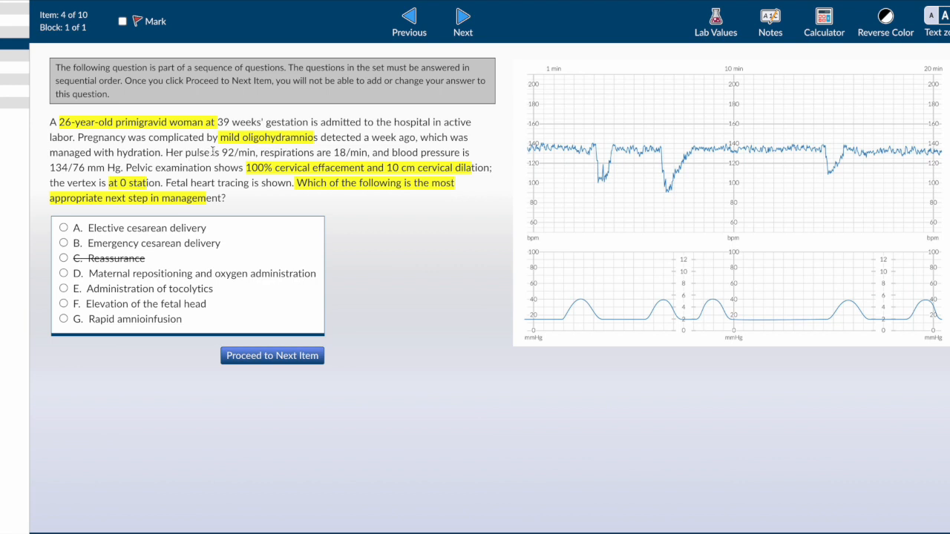
left_click_drag(208, 151, 111, 167)
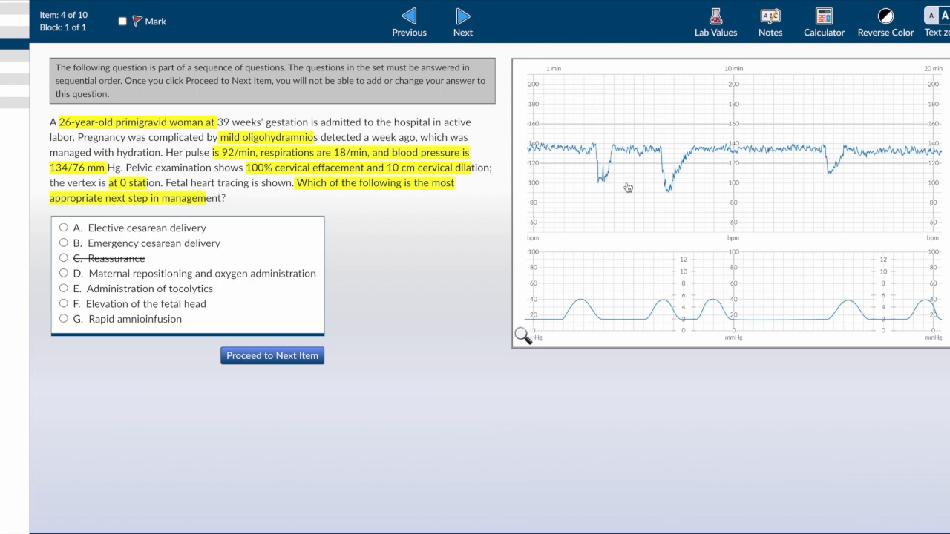
Step: Choose maternal repositioning and oxygen administration (option D) and bring up the lock-answer confirmation
left_click(65, 273)
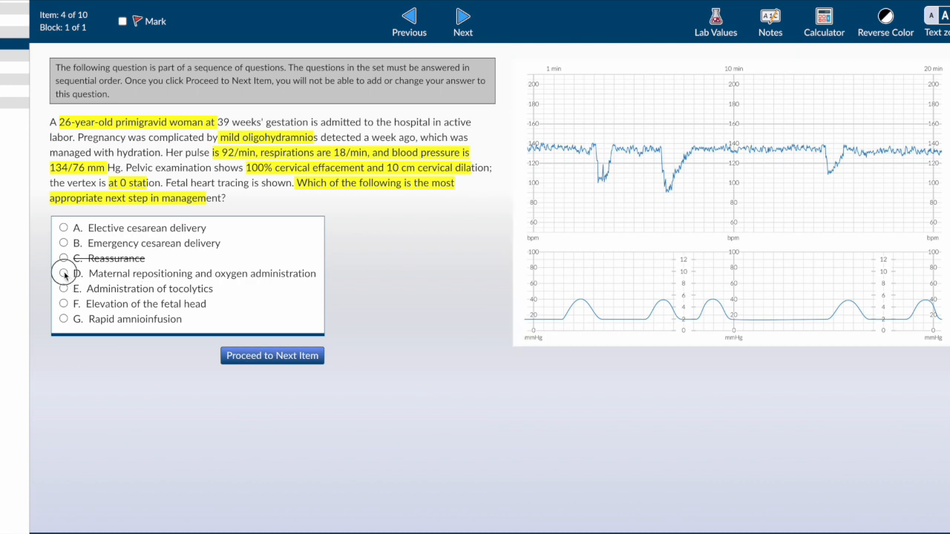
left_click(62, 273)
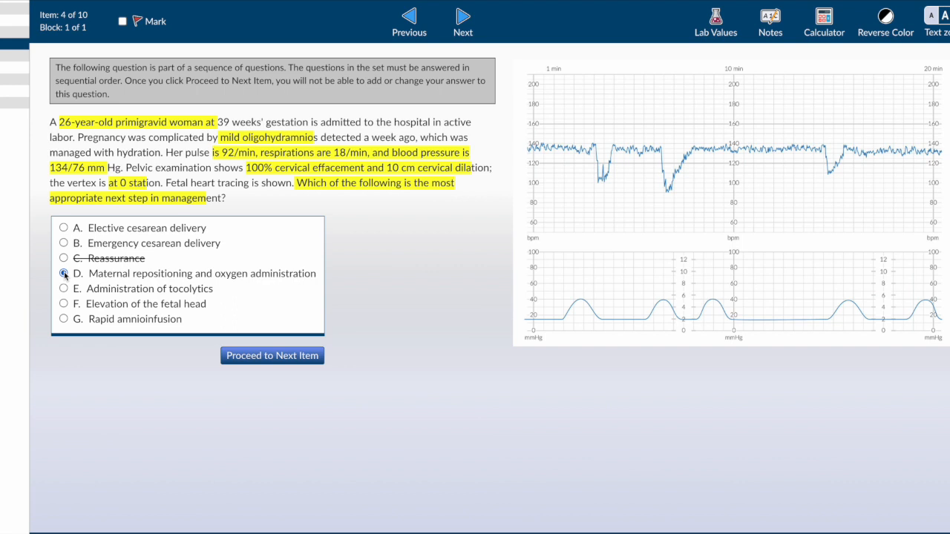
left_click(62, 274)
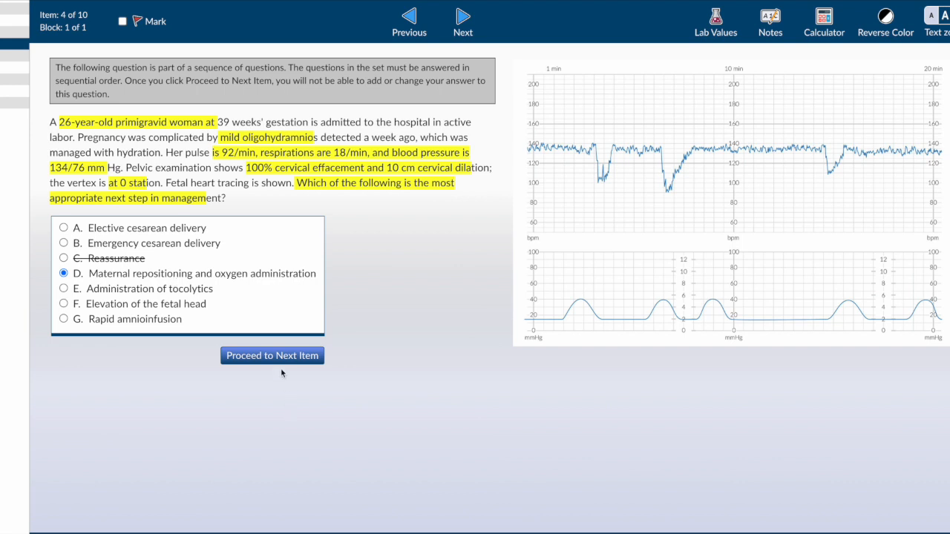
left_click(271, 357)
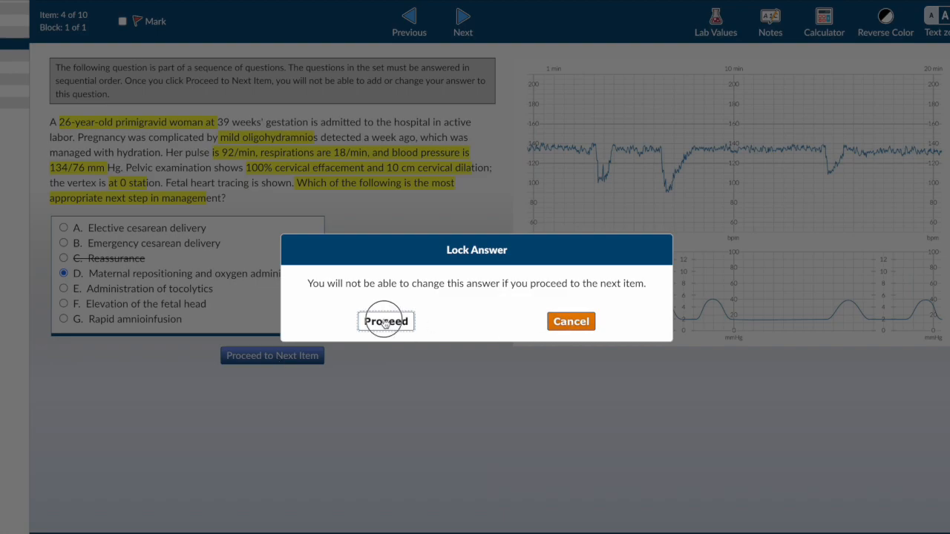
Step: Confirm the answer lock, then highlight "10 minutes" and "recurrent variable decelerations" in question 5's stem
left_click(386, 321)
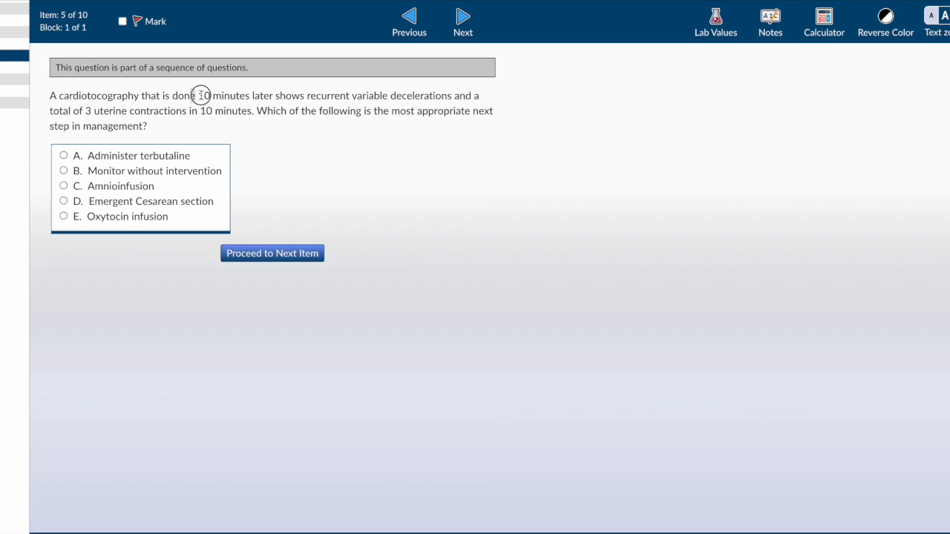
left_click_drag(192, 95, 251, 95)
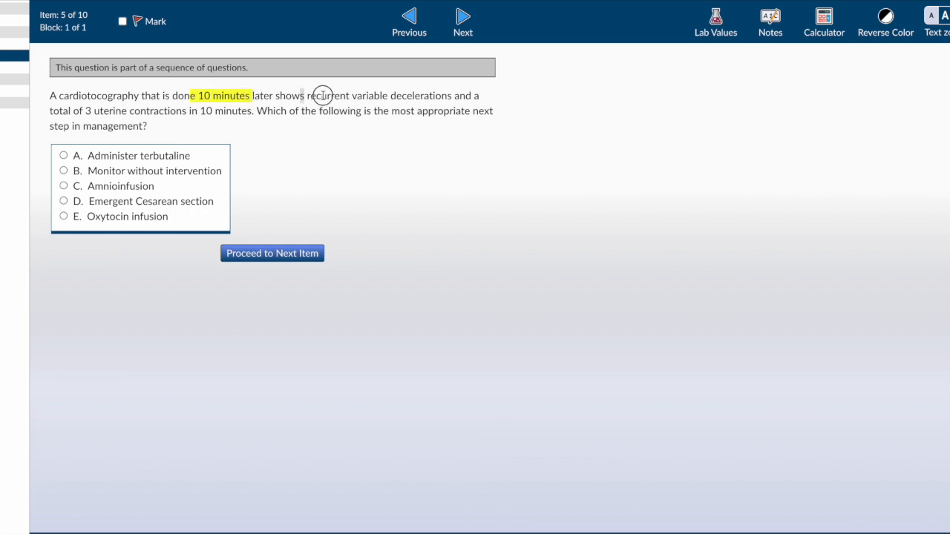
left_click_drag(305, 95, 442, 95)
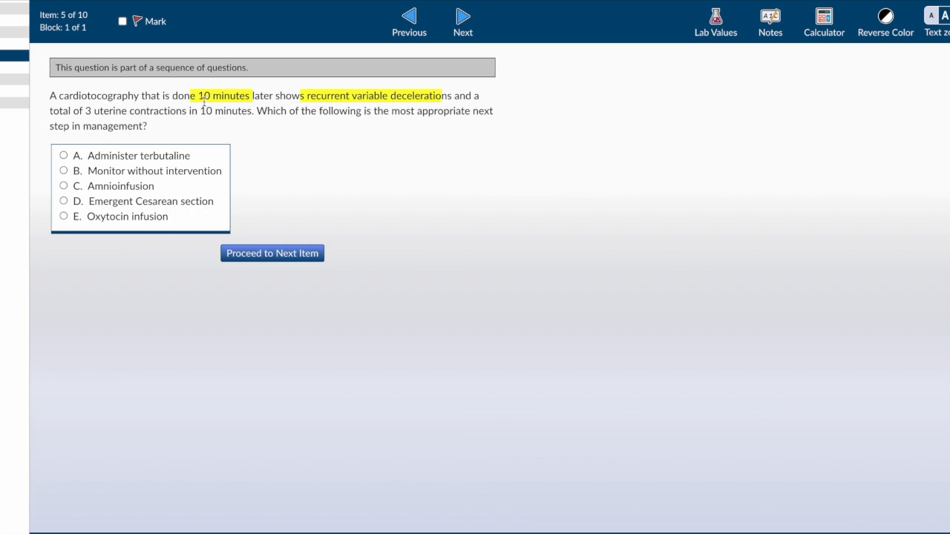
mouse_move(208, 110)
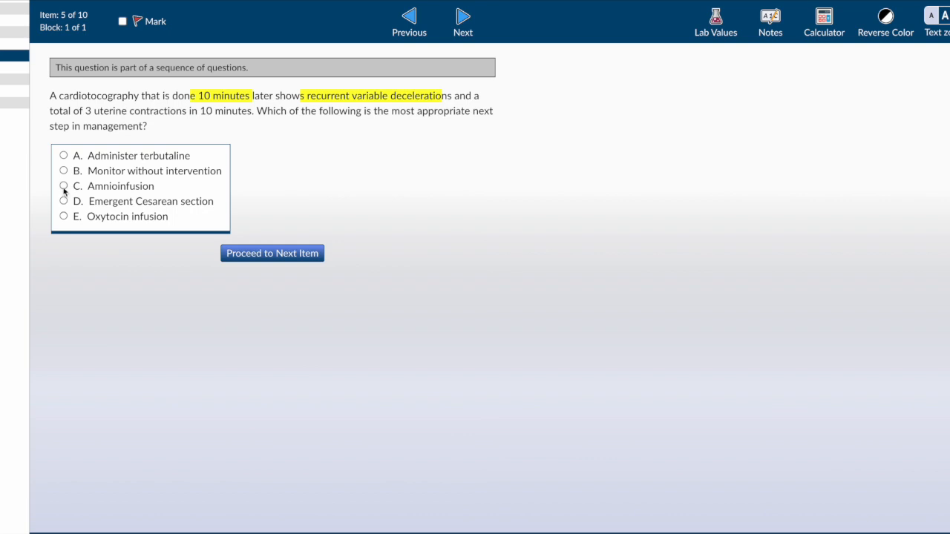
Step: Choose Amnioinfusion (C) as the answer and cross out Emergent Cesarean section (D)
left_click(62, 187)
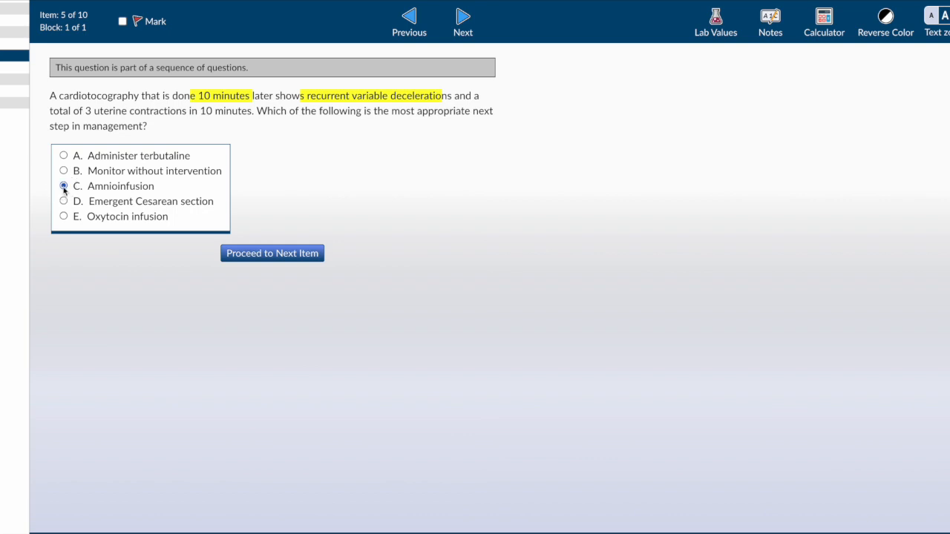
left_click(62, 186)
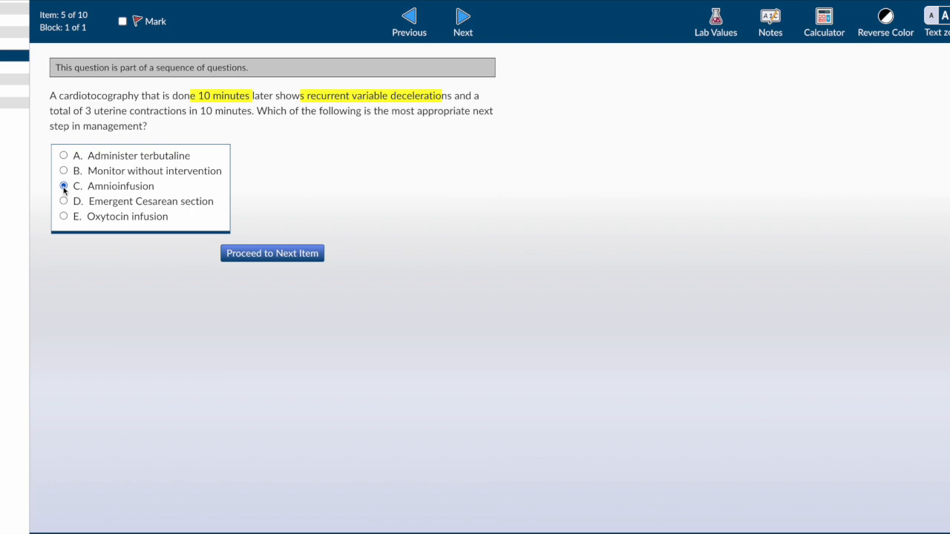
left_click(62, 186)
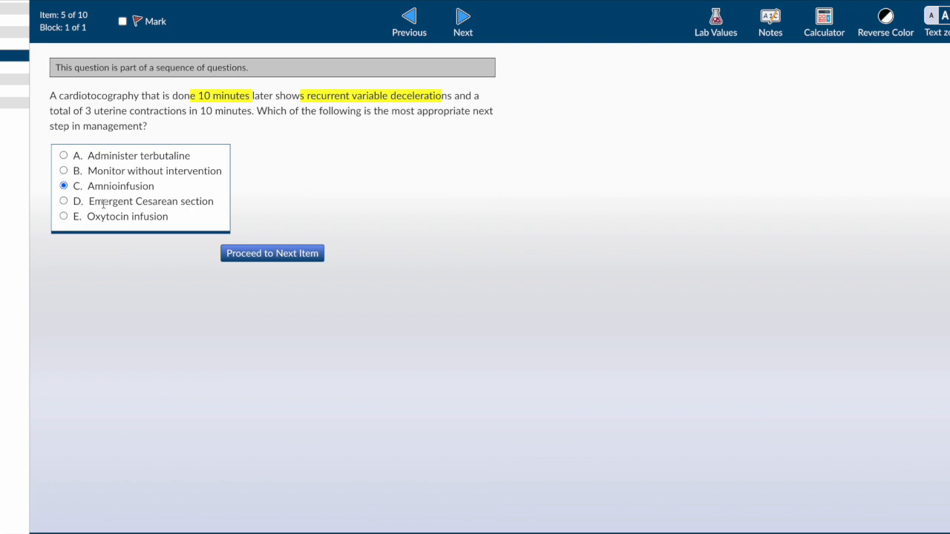
left_click(142, 202)
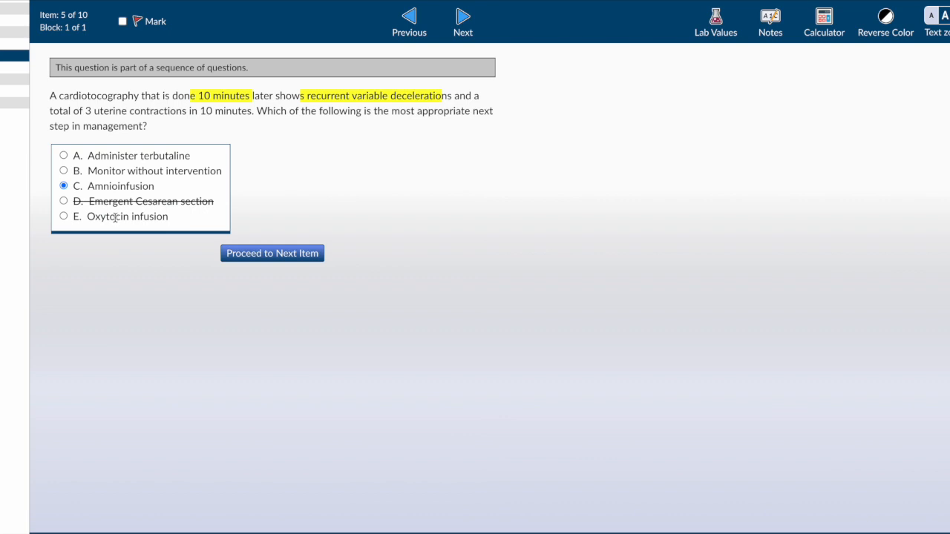